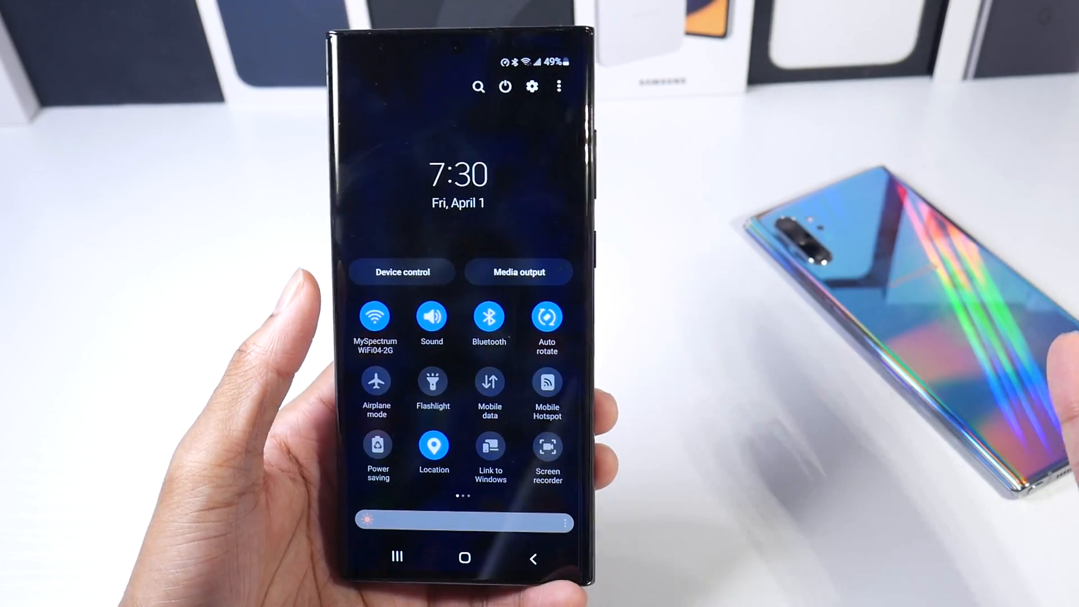
- Swipe to the second Quick Settings page and bring up DeX on TV or monitor
{"action": "scroll", "scroll_direction": "left", "scroll_amount": 3}
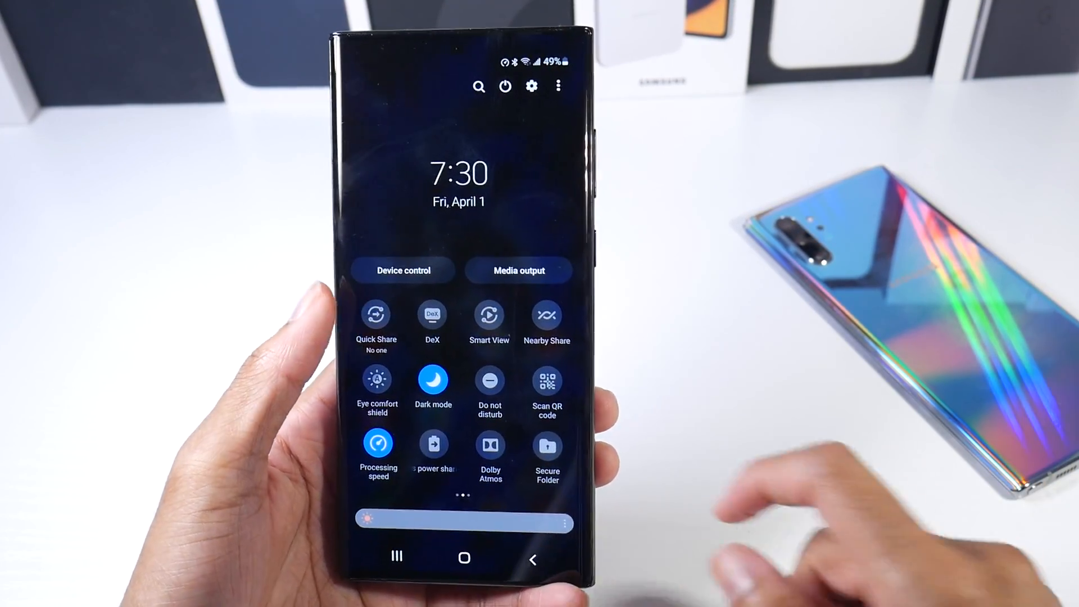
{"action": "left_click", "coordinate": [432, 313]}
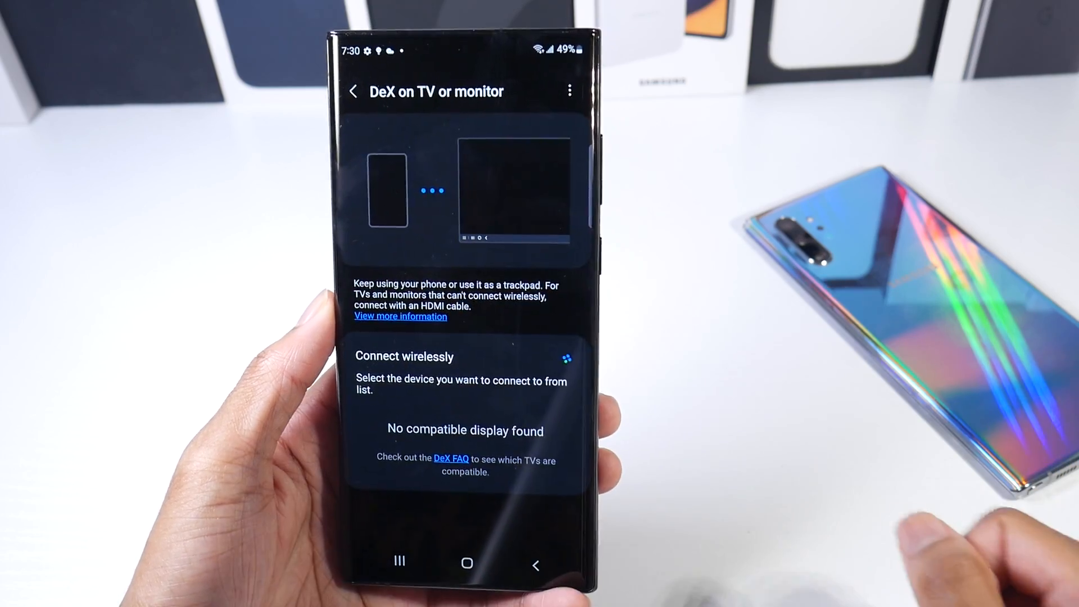
{"action": "left_click", "coordinate": [353, 91]}
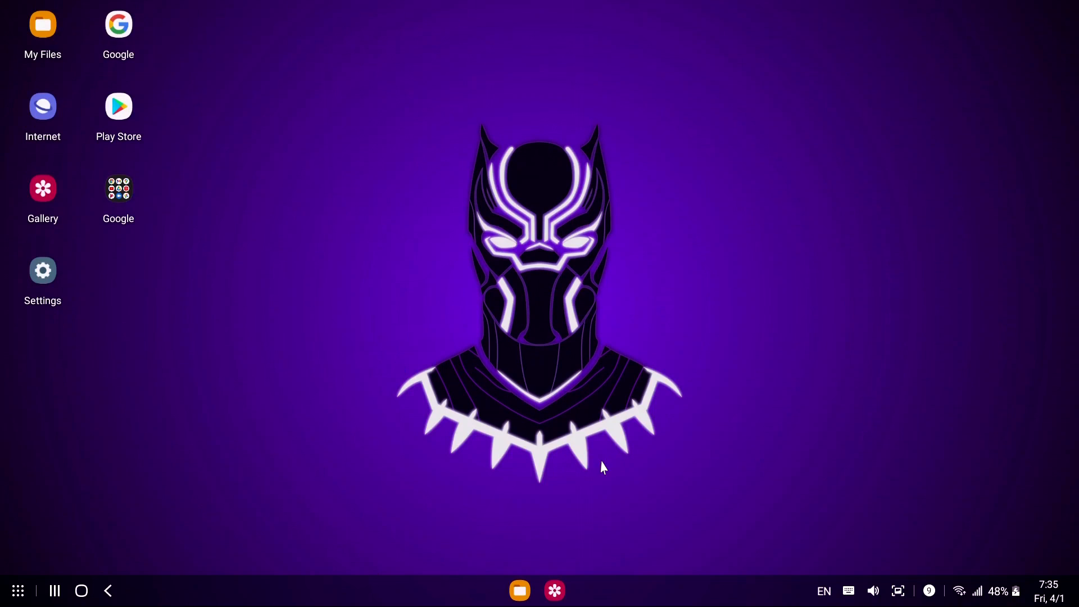
{"action": "mouse_move", "coordinate": [680, 430]}
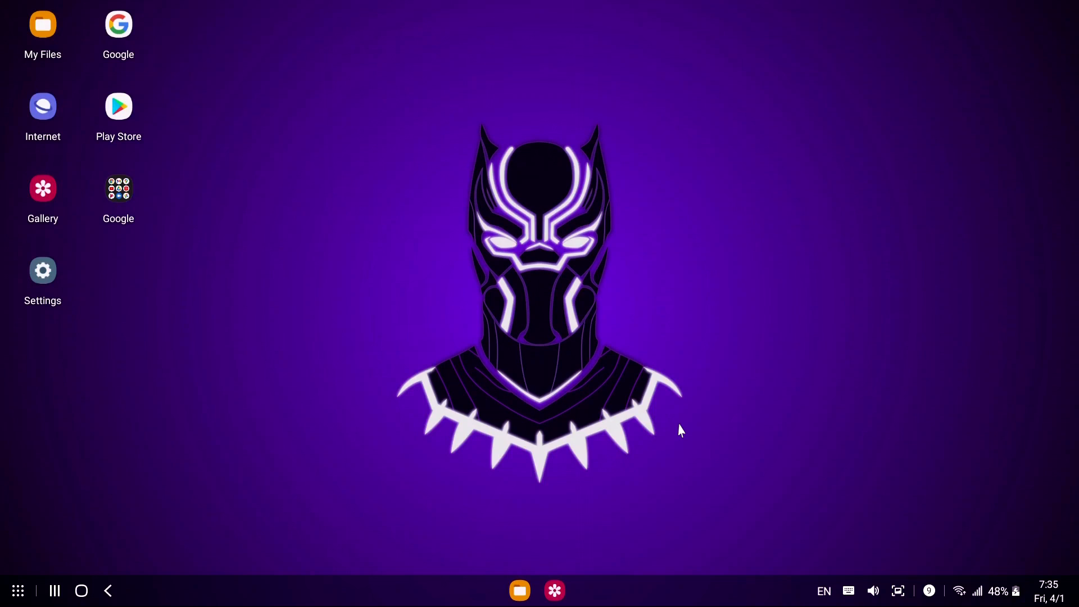
{"action": "mouse_move", "coordinate": [698, 418]}
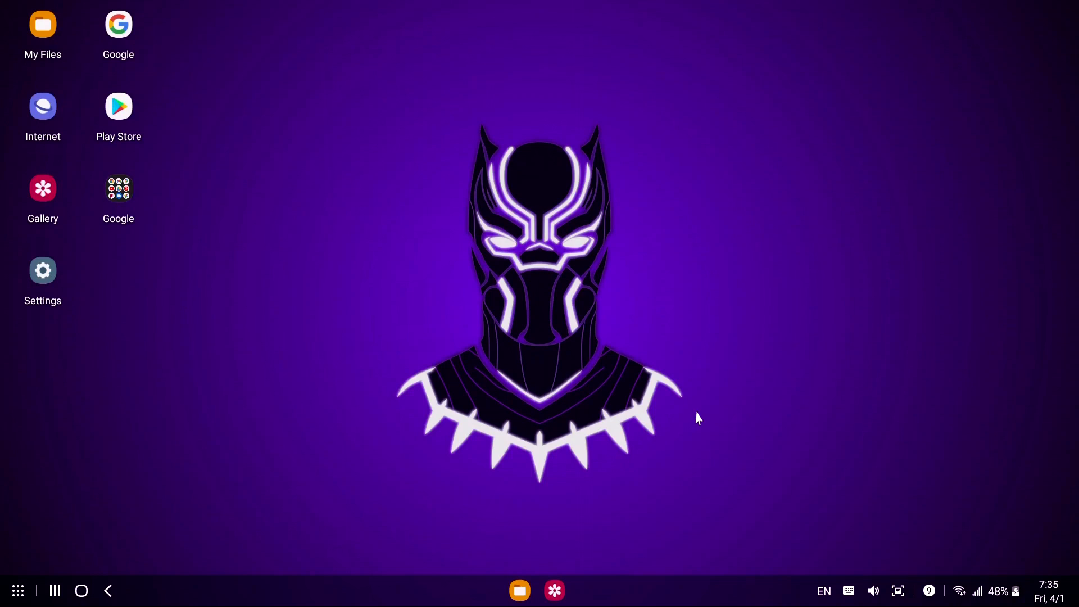
{"action": "mouse_move", "coordinate": [502, 370]}
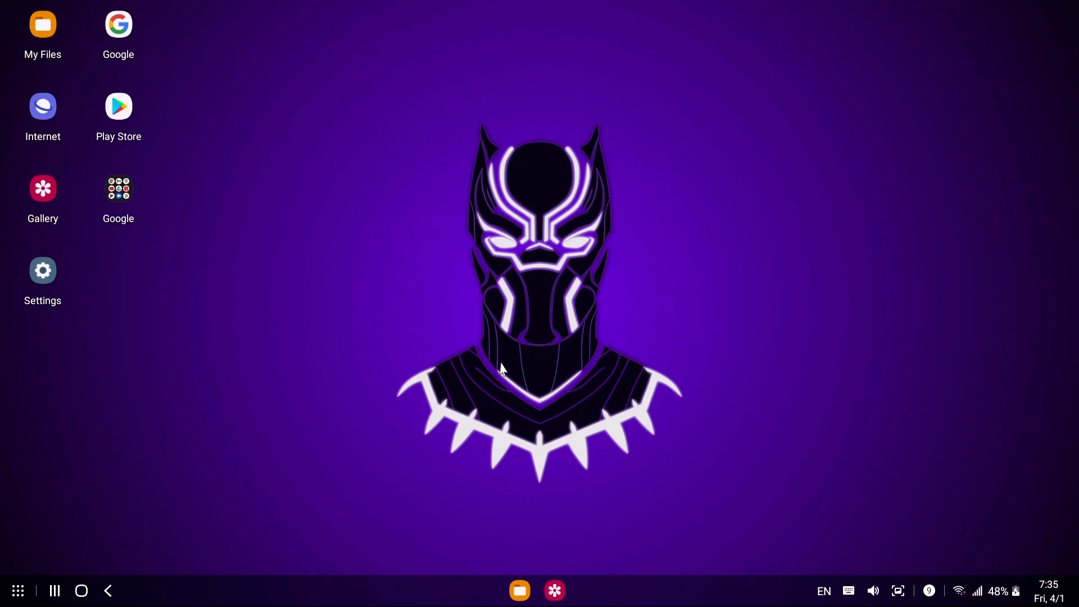
{"action": "mouse_move", "coordinate": [498, 490]}
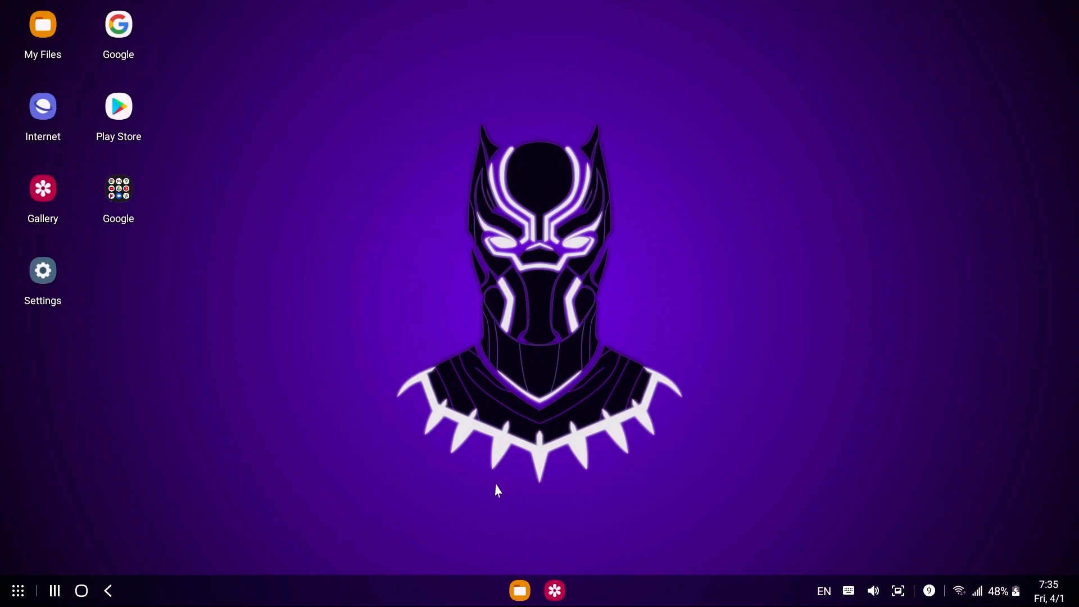
{"action": "mouse_move", "coordinate": [27, 599]}
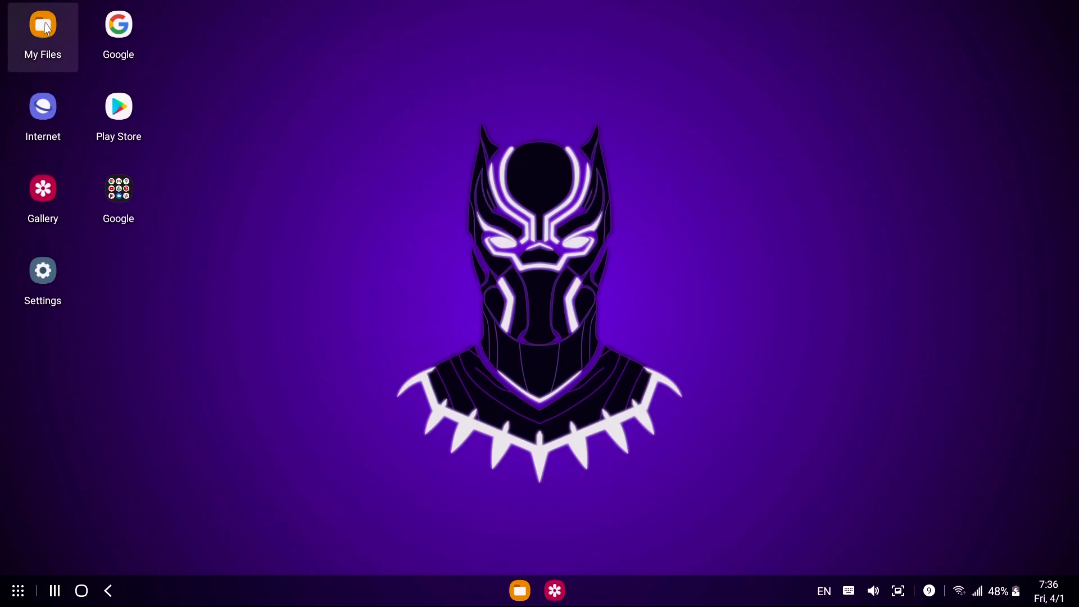
{"action": "mouse_move", "coordinate": [42, 200]}
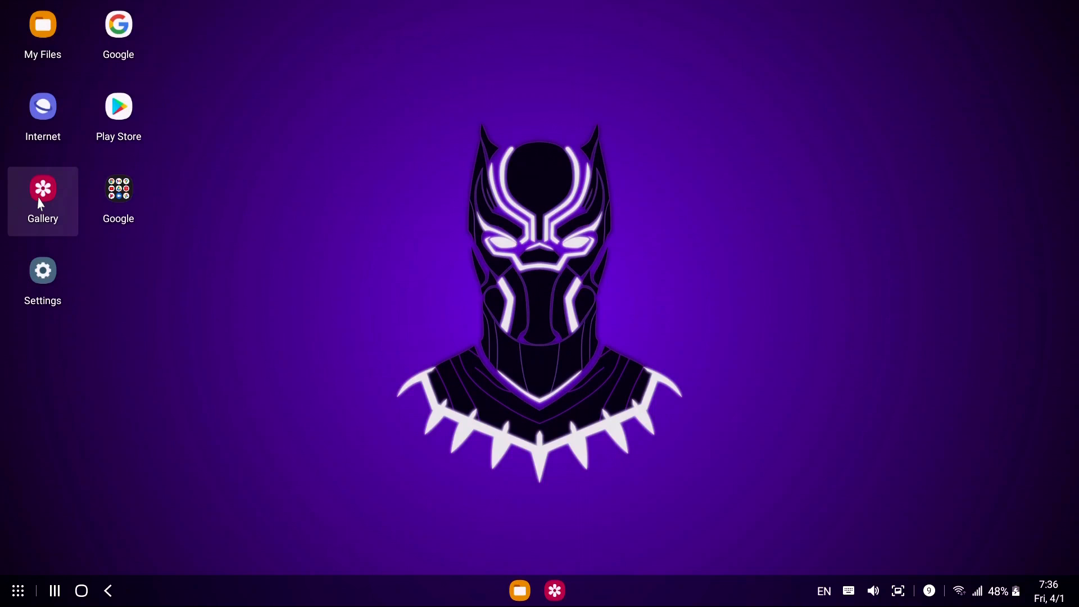
- Launch Gallery, preview the first video maximized, then return to the photo grid
{"action": "left_click", "coordinate": [42, 192]}
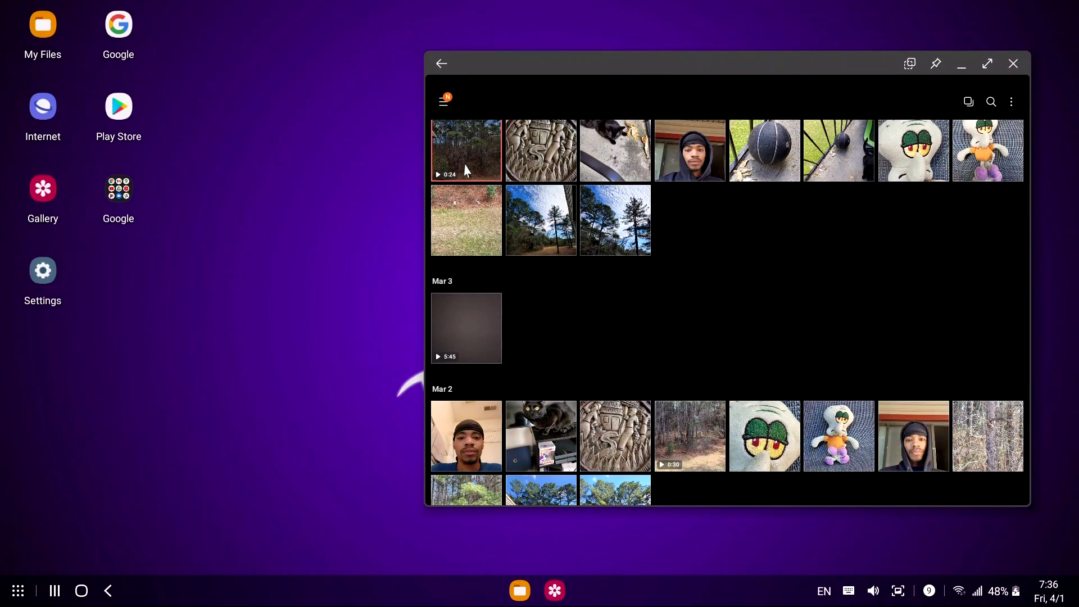
{"action": "left_click", "coordinate": [466, 150]}
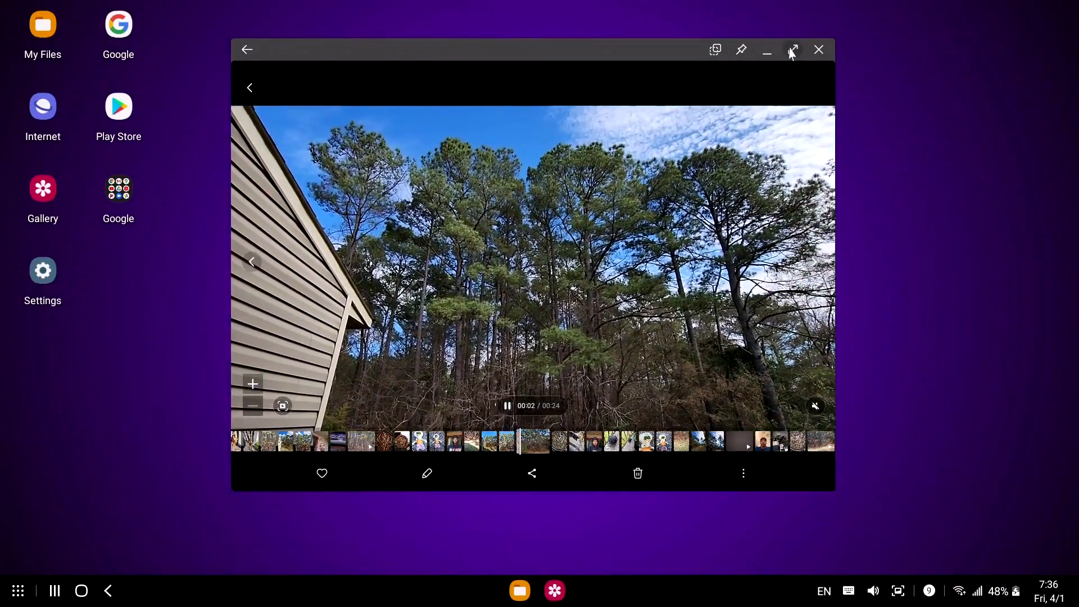
{"action": "left_click", "coordinate": [793, 49]}
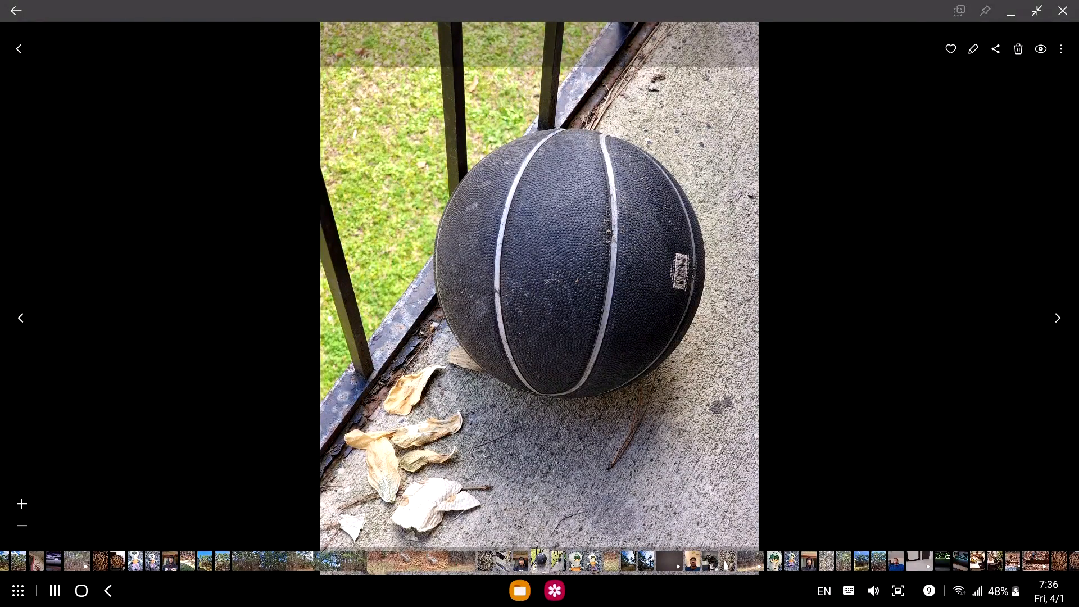
{"action": "left_click", "coordinate": [17, 10]}
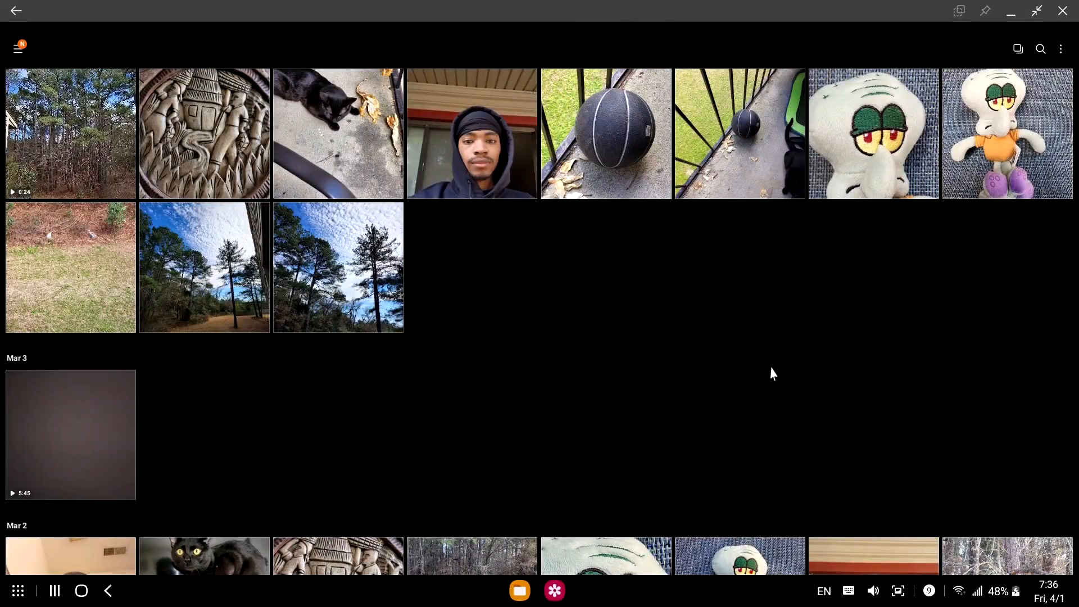
- Restore Gallery to a smaller window, then launch Play Store and My Files
{"action": "left_click", "coordinate": [1037, 12]}
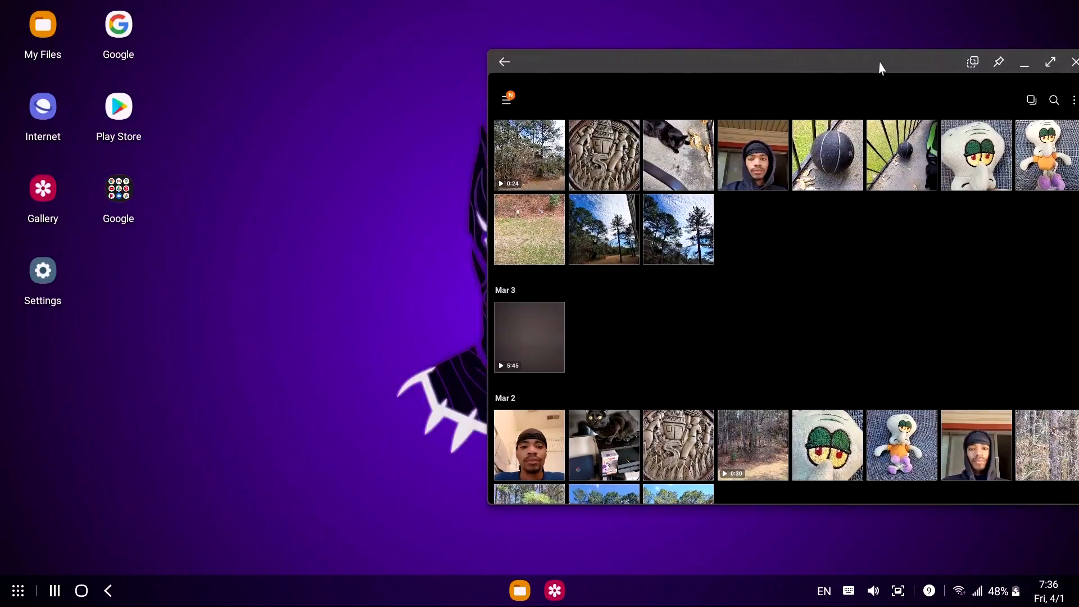
{"action": "left_click", "coordinate": [118, 107]}
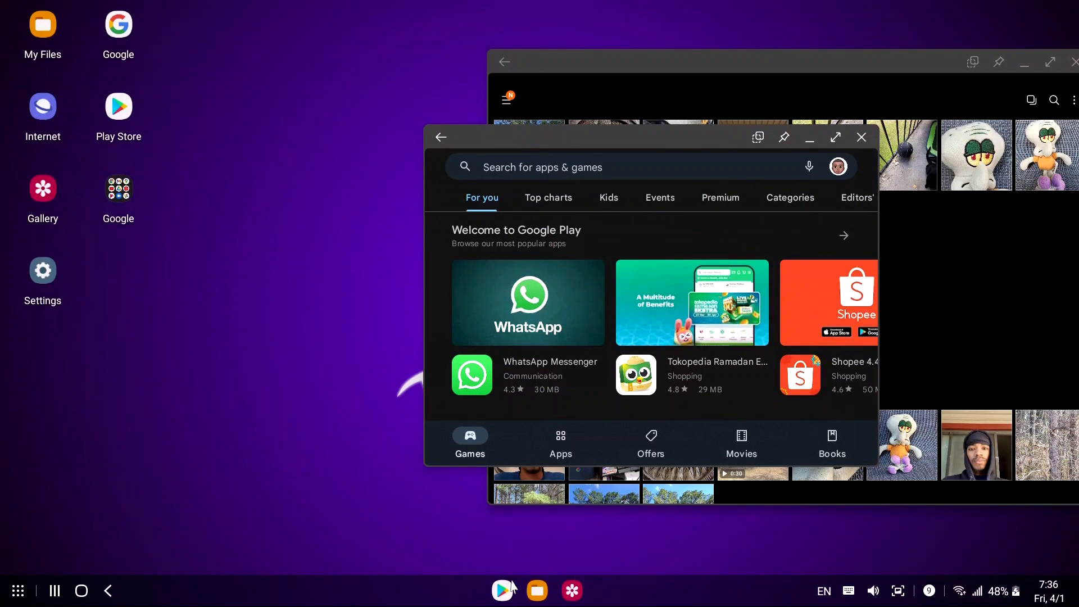
{"action": "left_click", "coordinate": [536, 590]}
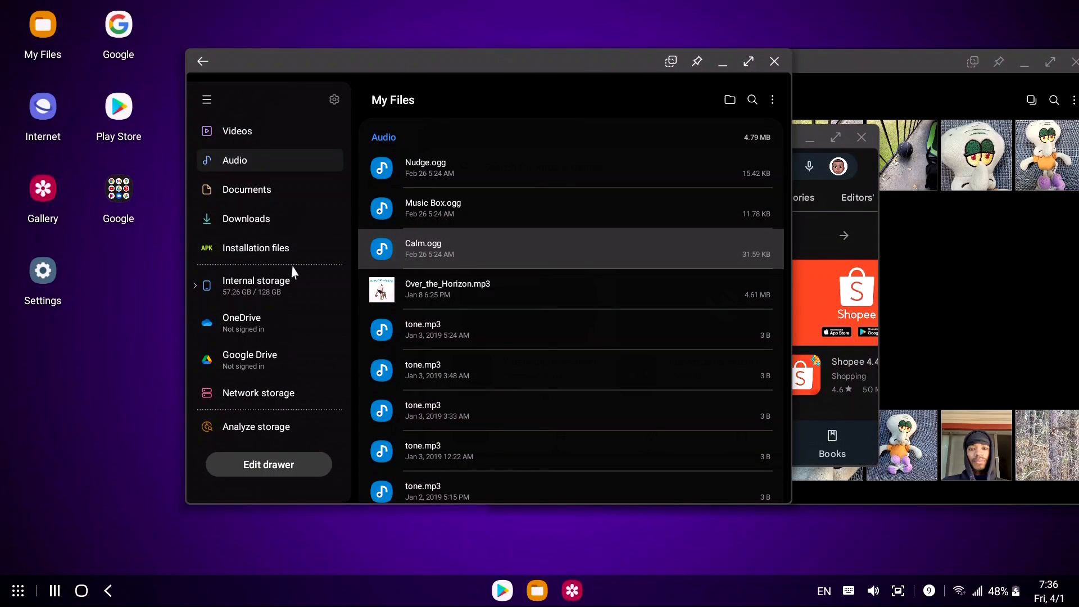
- Scroll the Audio list, view a tone.mp3 file's actions, then launch Internet
{"action": "scroll", "scroll_direction": "down", "scroll_amount": 3}
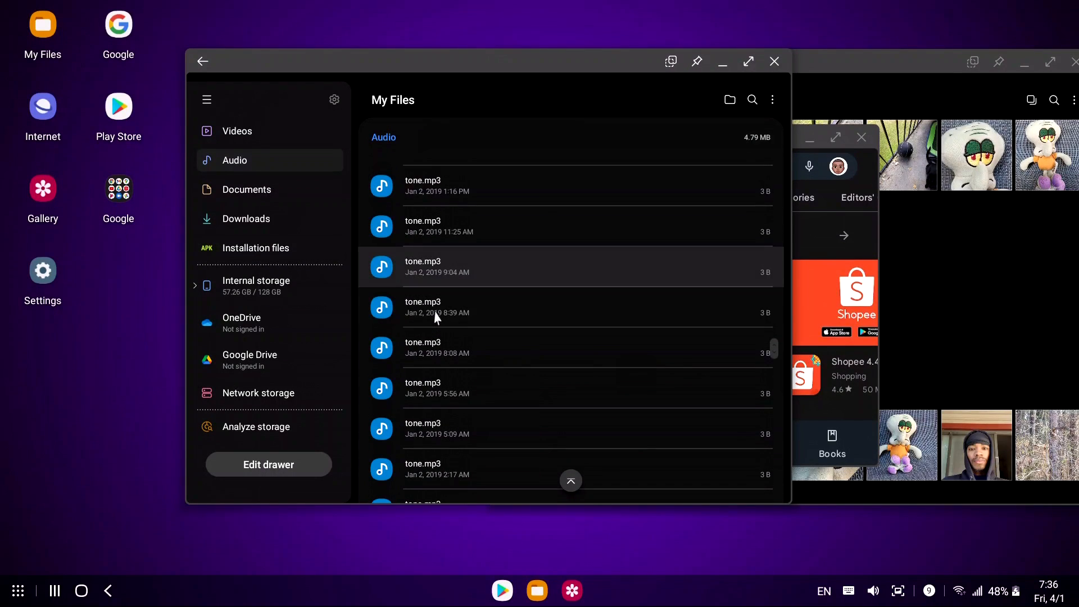
{"action": "scroll", "scroll_direction": "down", "scroll_amount": 3}
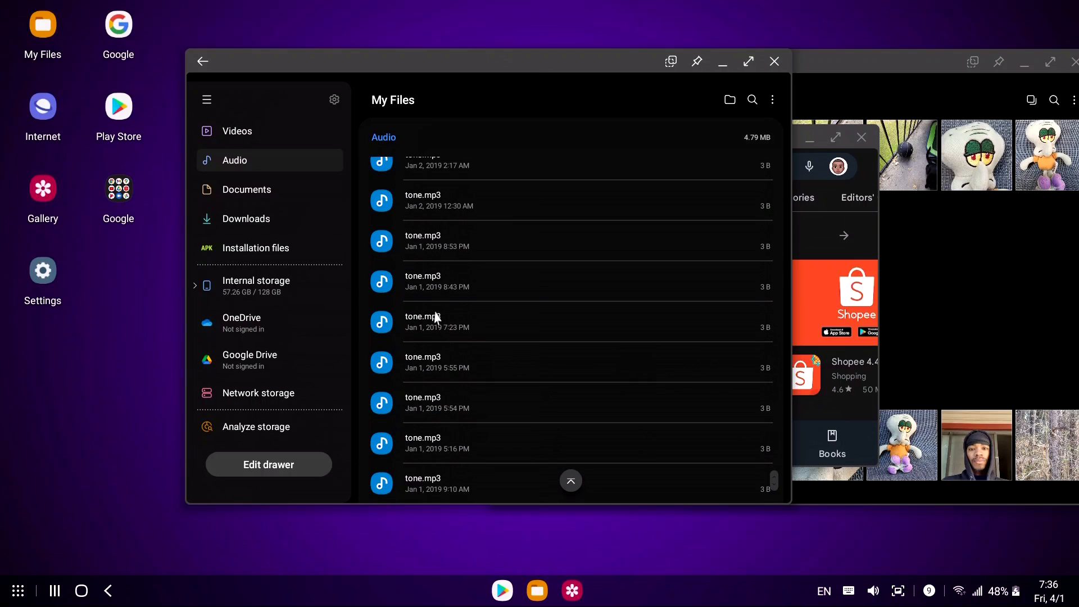
{"action": "right_click", "coordinate": [422, 243]}
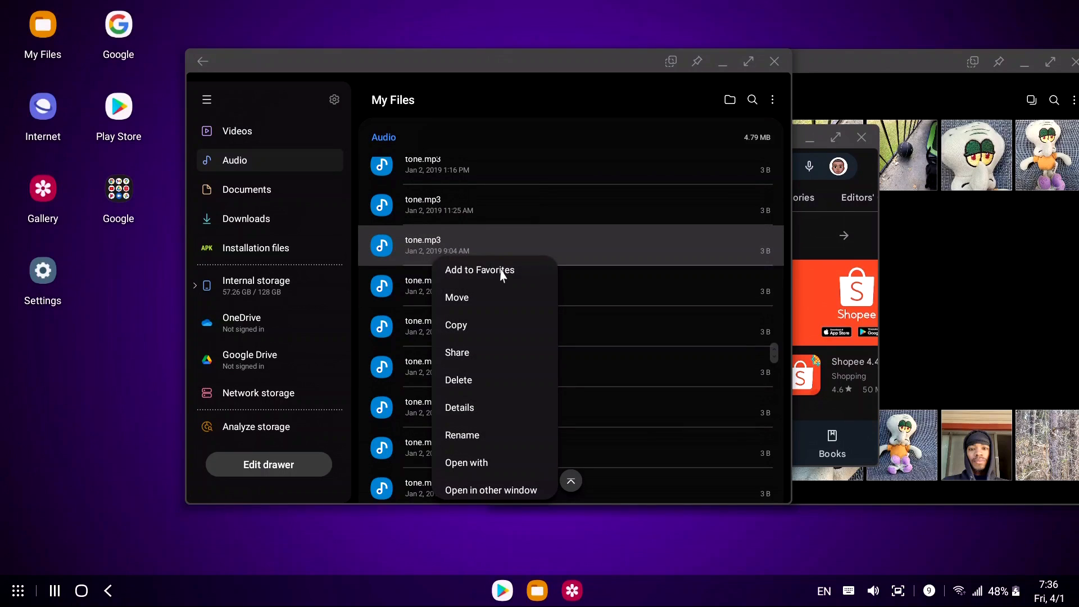
{"action": "mouse_move", "coordinate": [513, 462]}
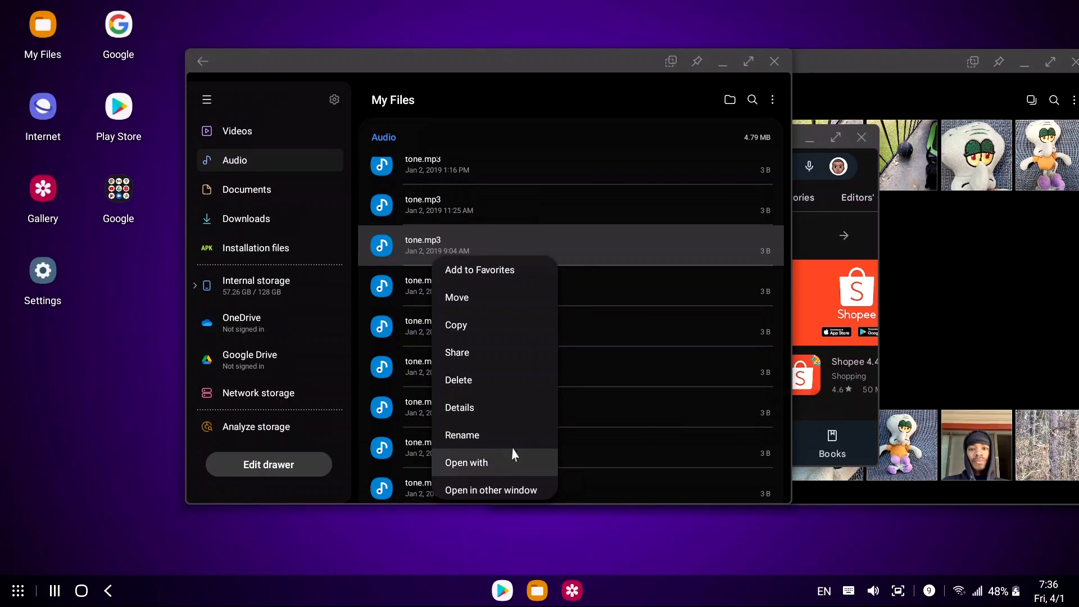
{"action": "mouse_move", "coordinate": [367, 268]}
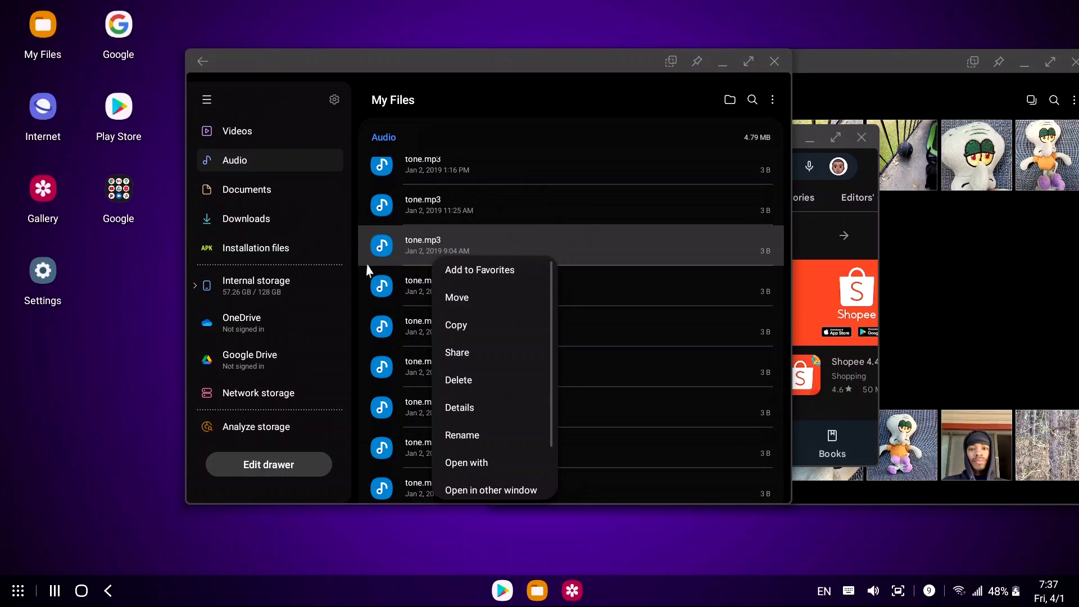
{"action": "mouse_move", "coordinate": [259, 141]}
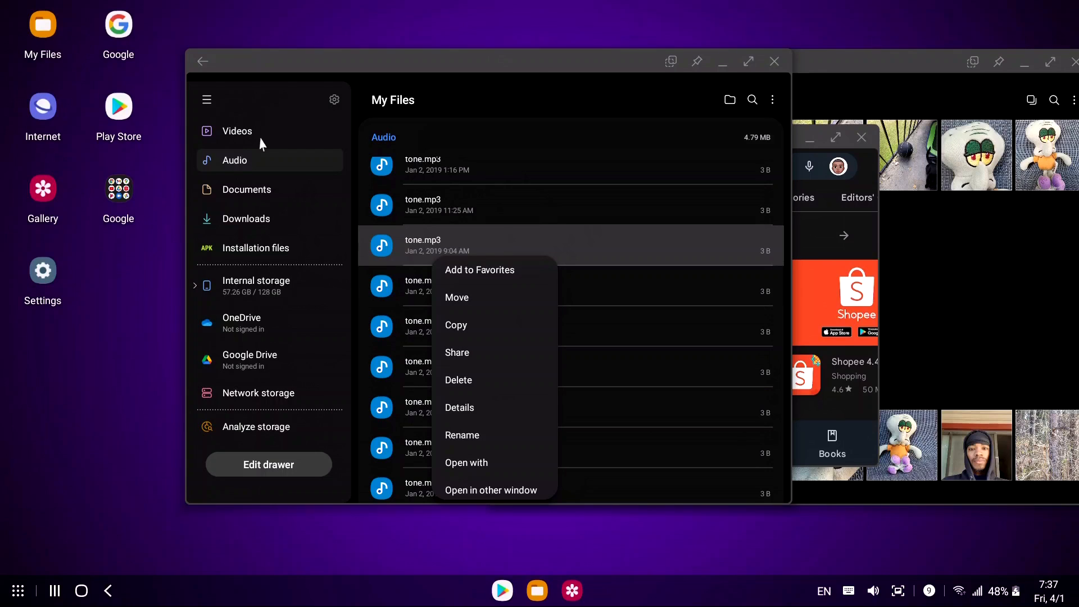
{"action": "mouse_move", "coordinate": [163, 111]}
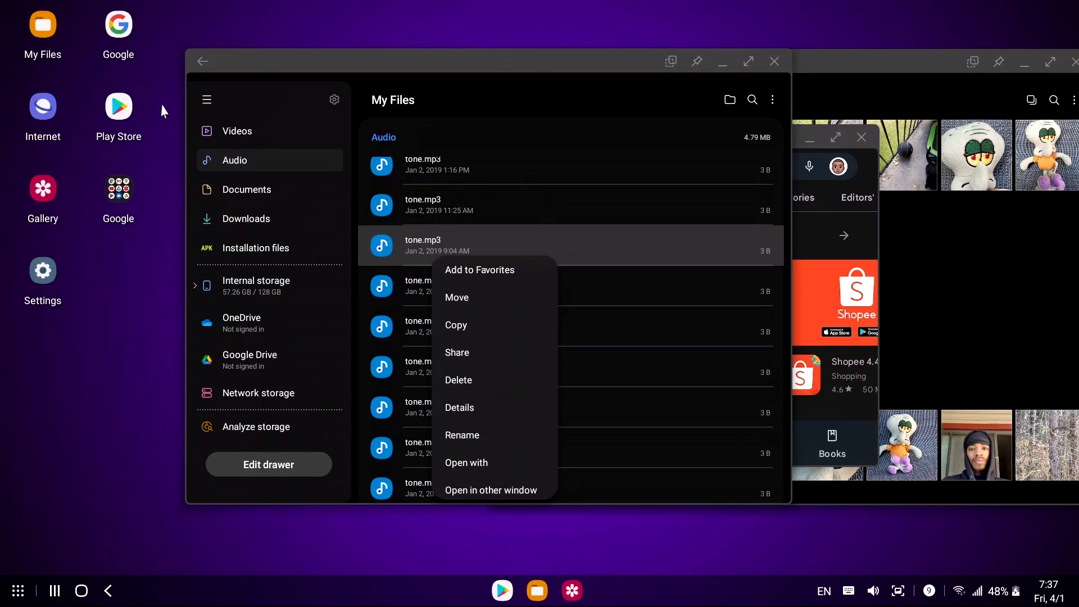
{"action": "mouse_move", "coordinate": [250, 189]}
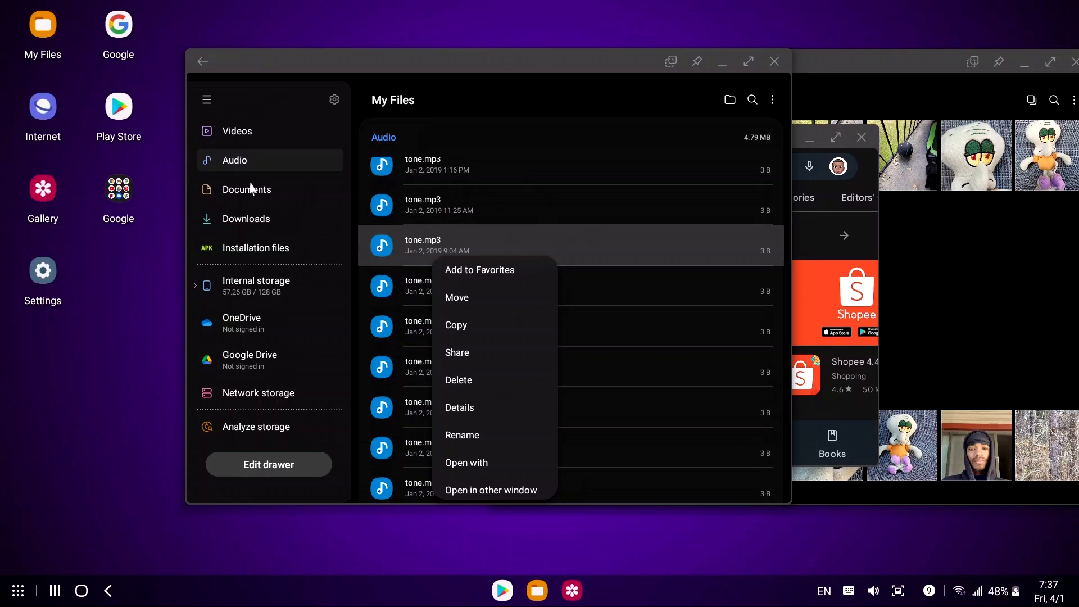
{"action": "mouse_move", "coordinate": [271, 283]}
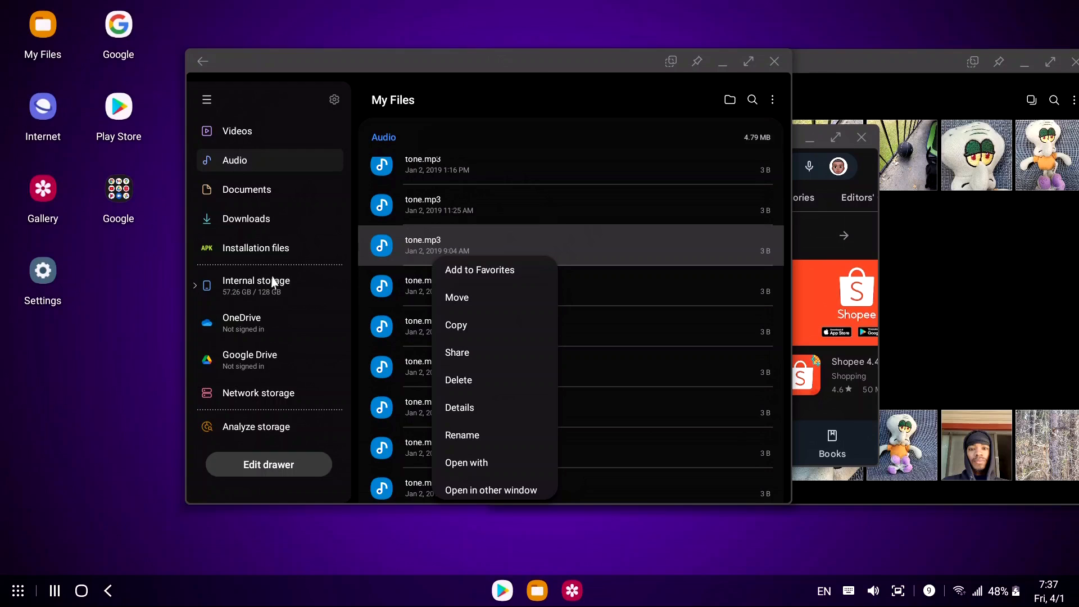
{"action": "left_click", "coordinate": [660, 27]}
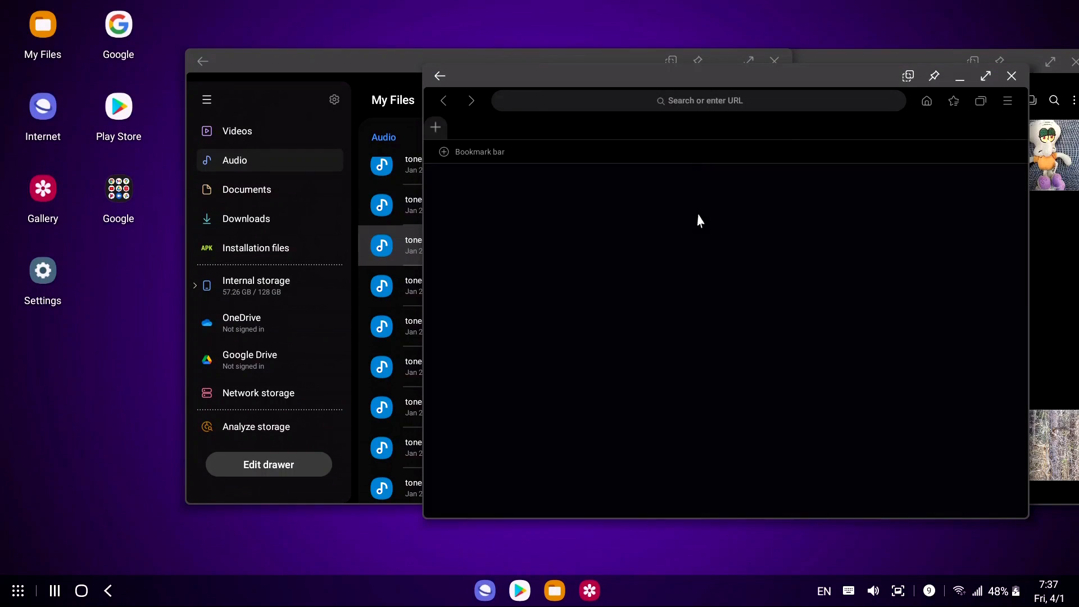
- Maximize the Internet window on Google, close it, and show the recent-apps overview
{"action": "left_click", "coordinate": [983, 76]}
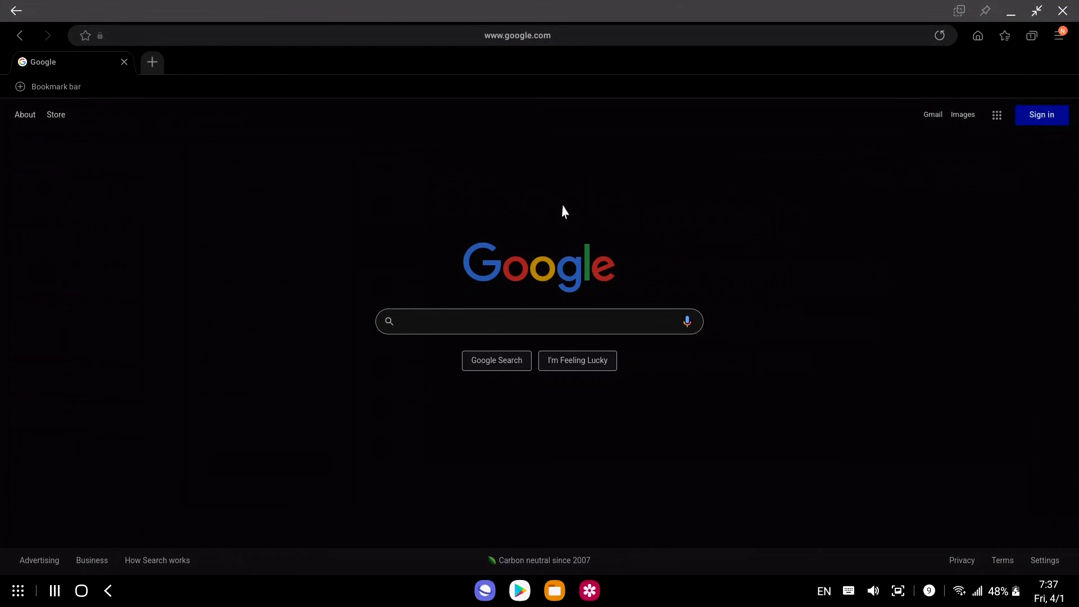
{"action": "mouse_move", "coordinate": [151, 62]}
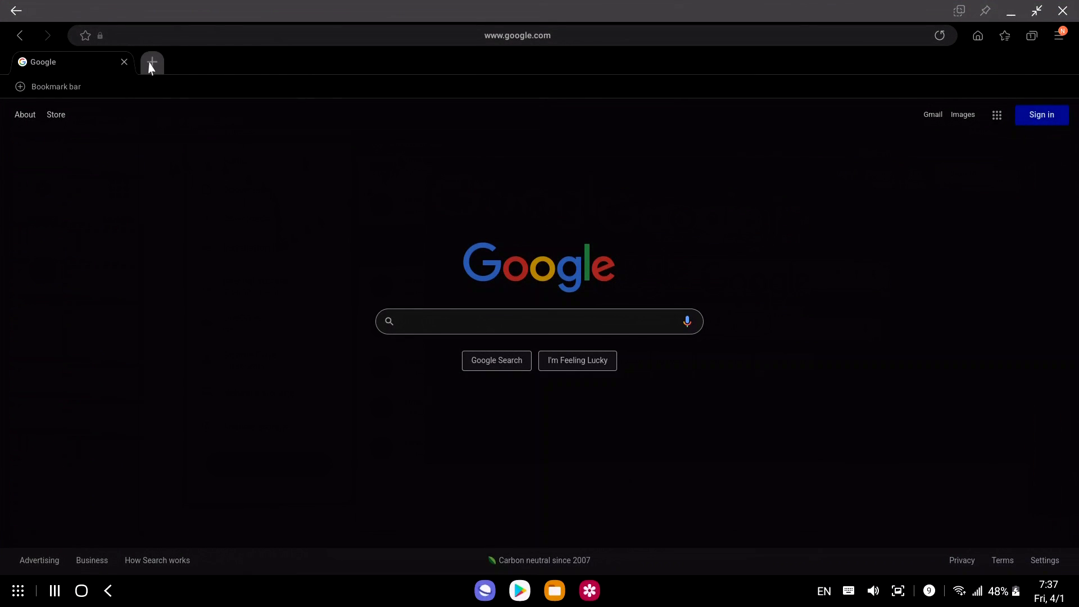
{"action": "mouse_move", "coordinate": [831, 56]}
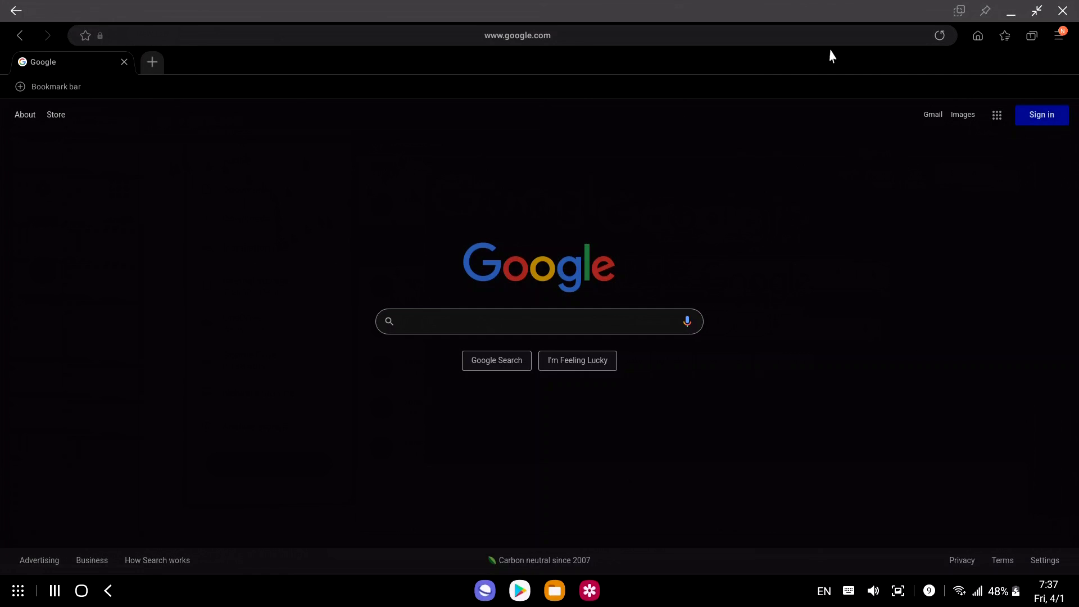
{"action": "left_click", "coordinate": [1035, 11]}
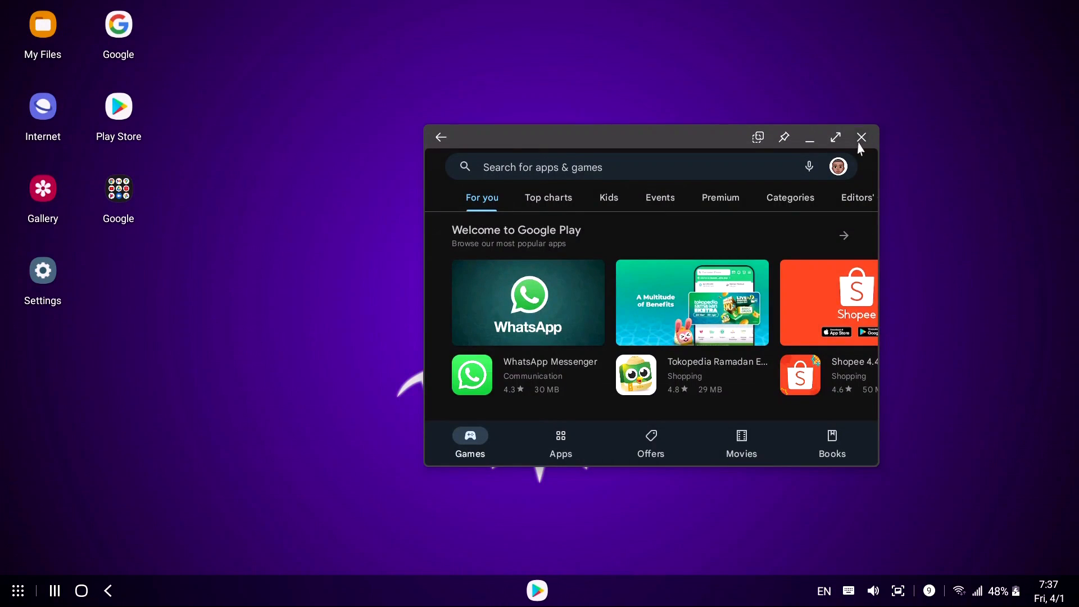
{"action": "left_click", "coordinate": [54, 590]}
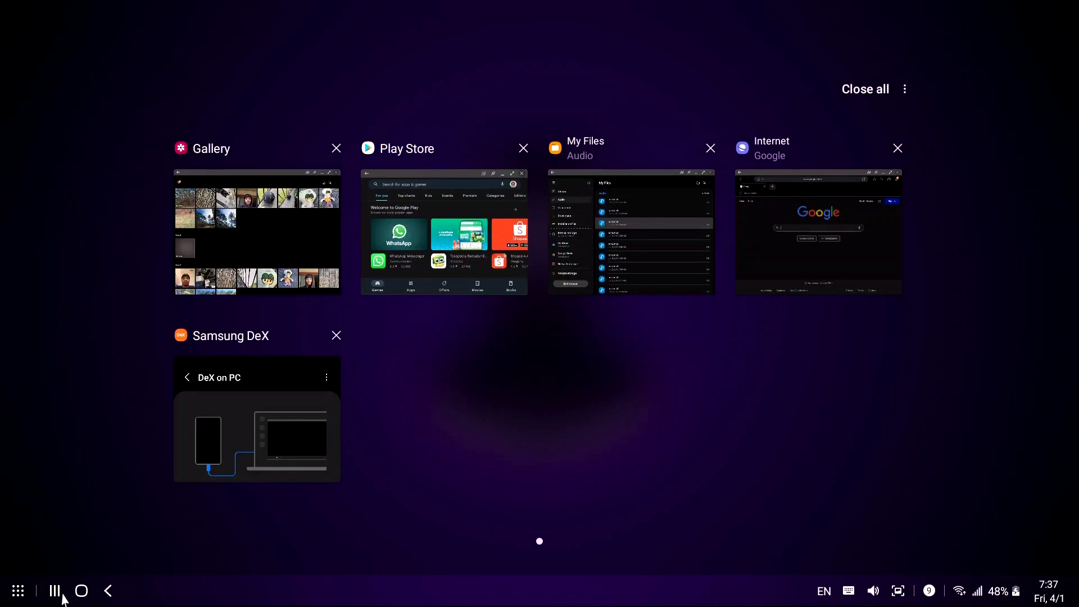
- Return home, browse both pages of the Apps drawer, and launch Netflix
{"action": "left_click", "coordinate": [80, 590]}
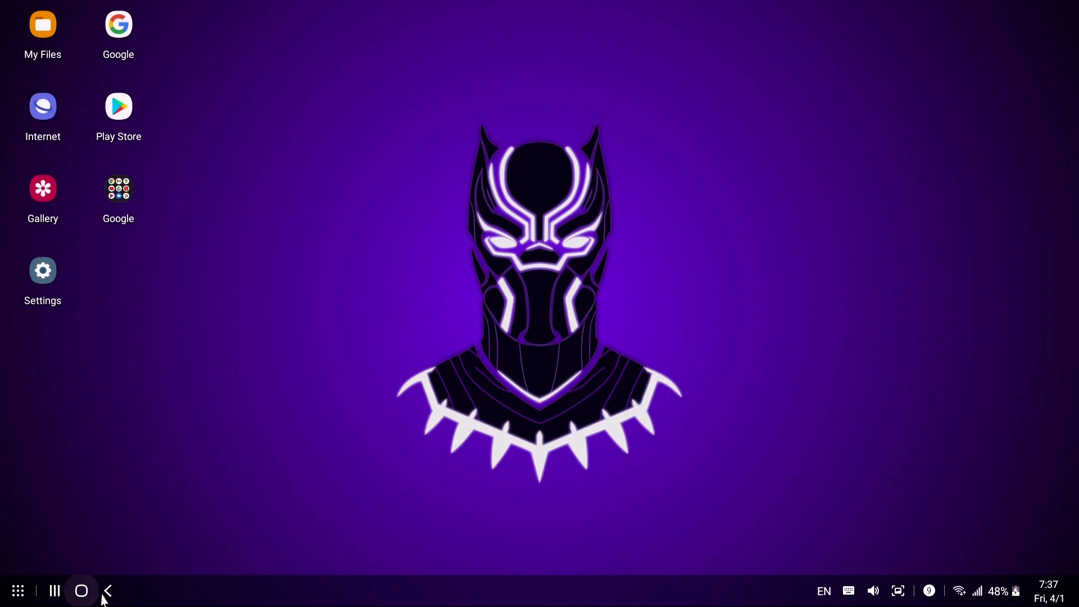
{"action": "left_click", "coordinate": [18, 590]}
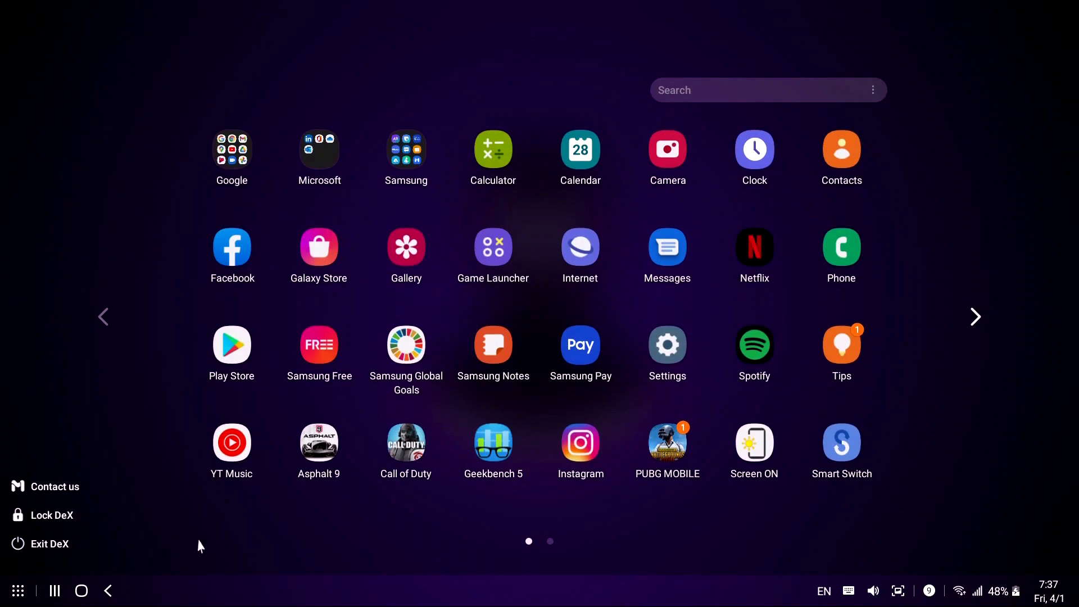
{"action": "left_click", "coordinate": [976, 317]}
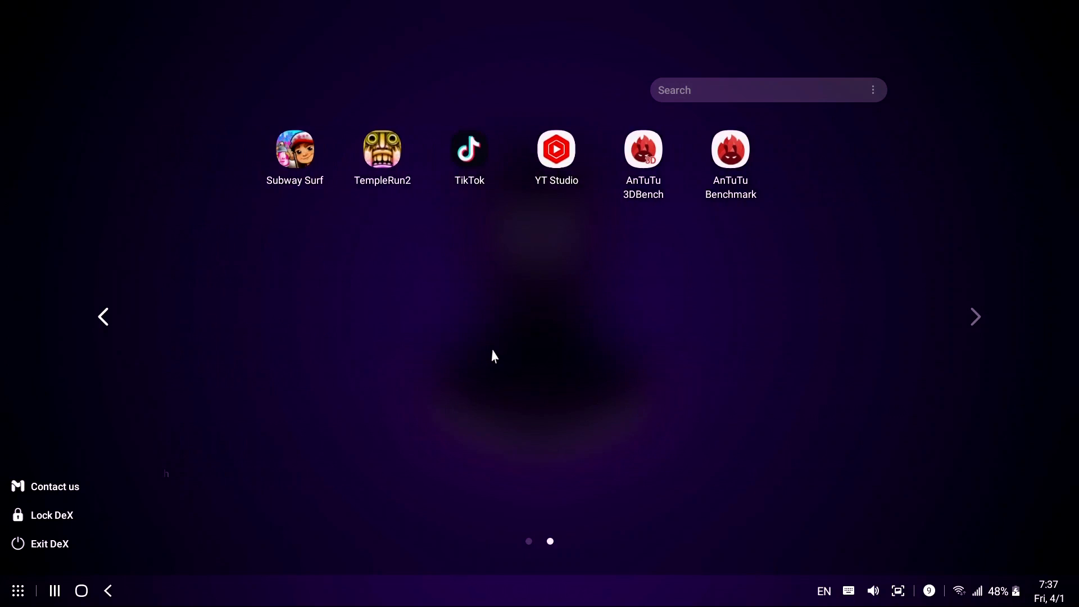
{"action": "left_click", "coordinate": [103, 316]}
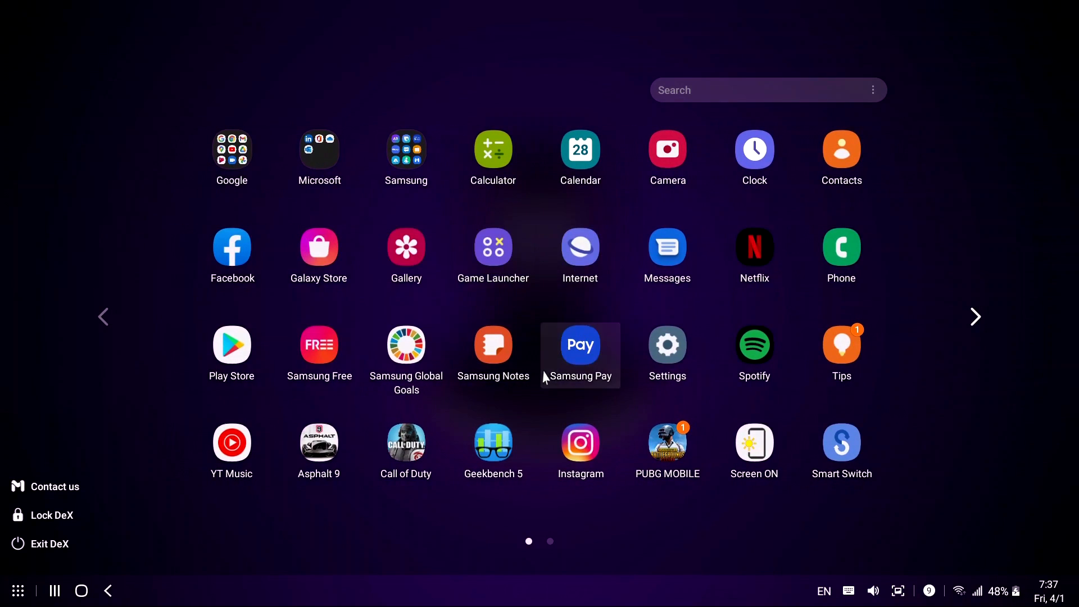
{"action": "left_click", "coordinate": [753, 247]}
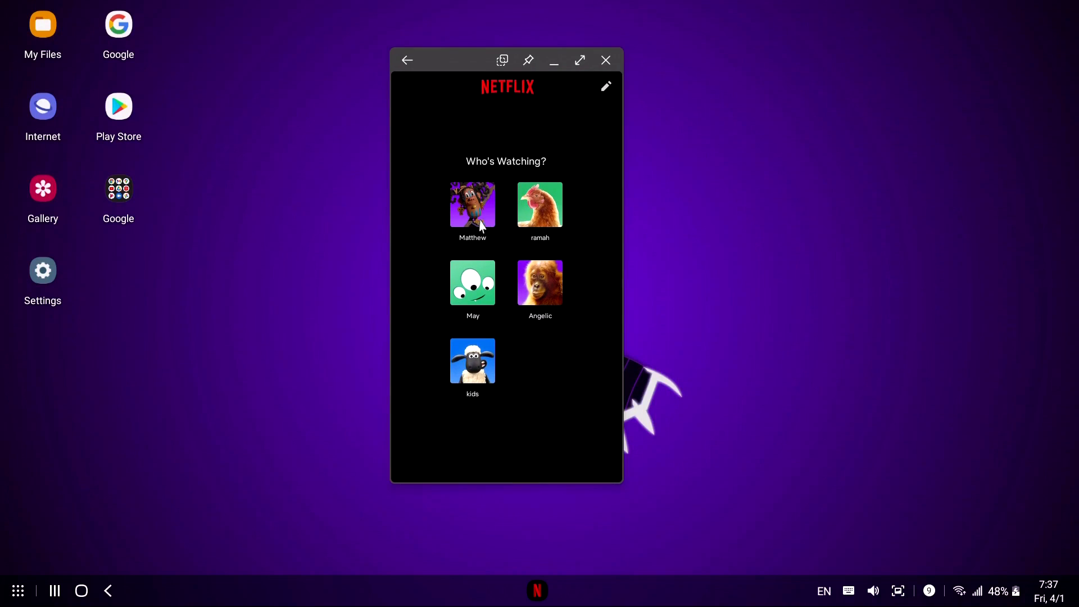
- Enter the first Netflix profile, scroll its home feed, then close Netflix
{"action": "left_click", "coordinate": [472, 205]}
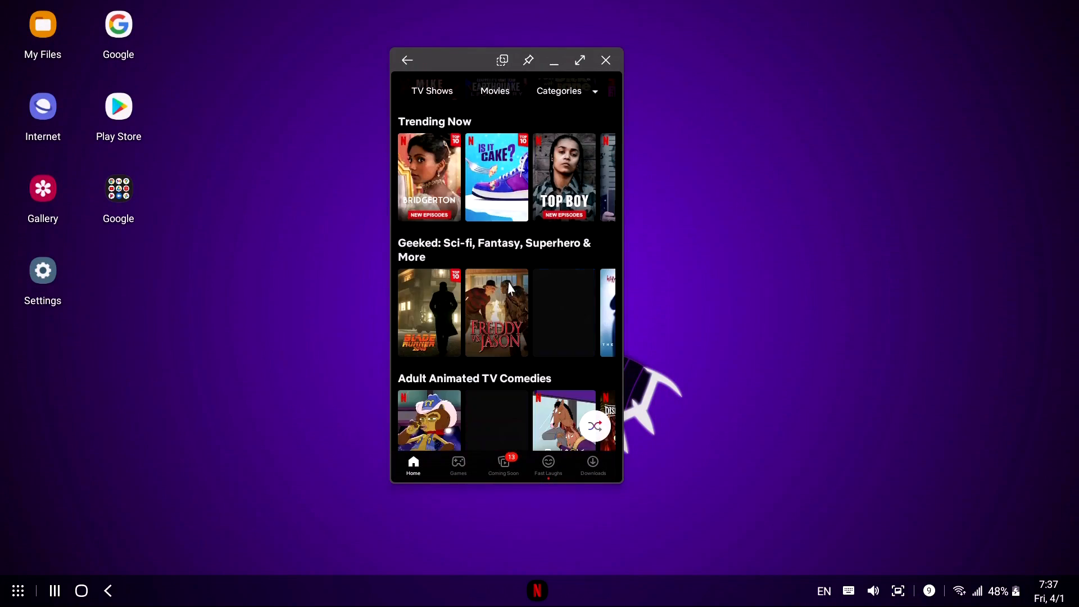
{"action": "scroll", "scroll_direction": "up", "scroll_amount": 3}
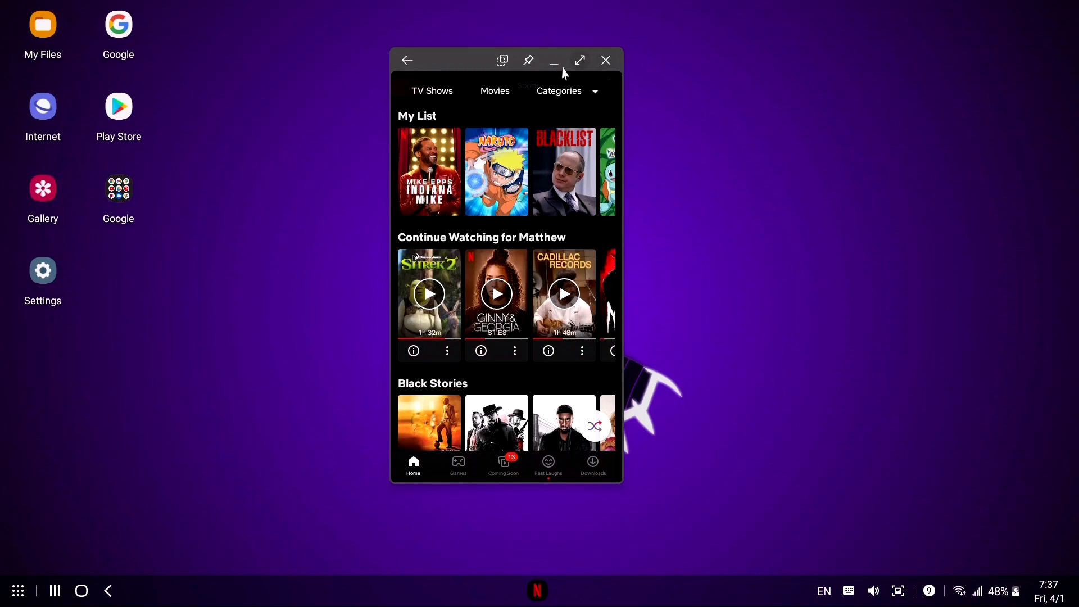
{"action": "left_click", "coordinate": [606, 61]}
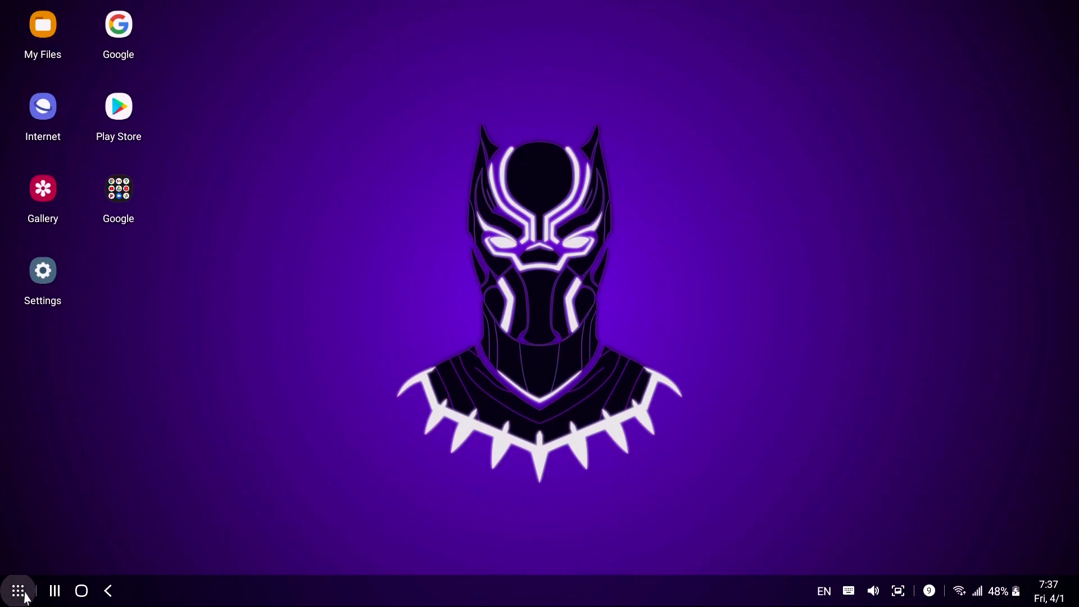
- Reopen the Apps drawer and return to its first page
{"action": "left_click", "coordinate": [18, 590]}
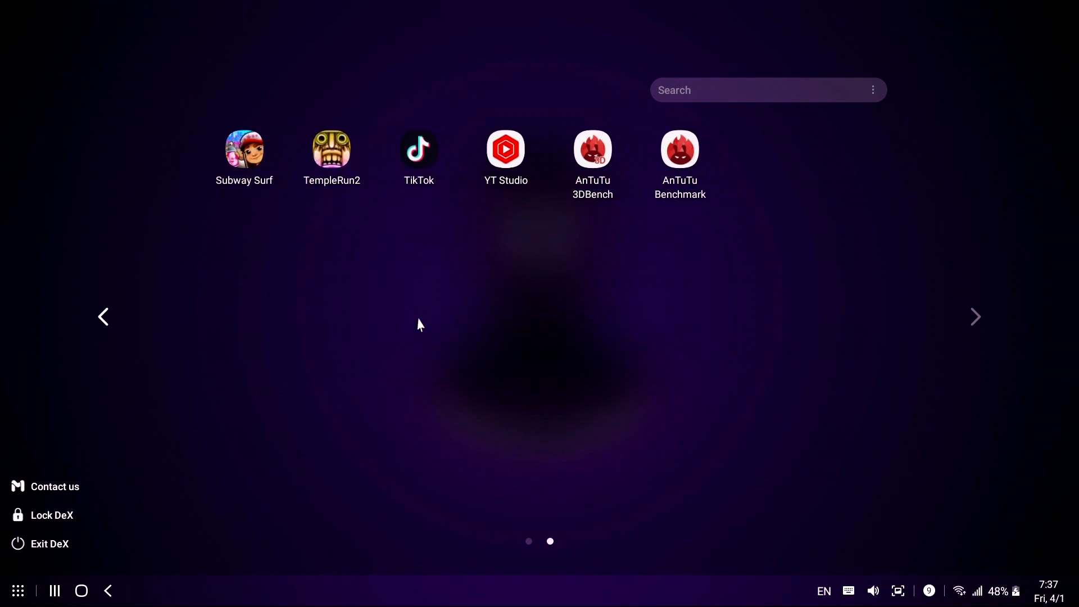
{"action": "left_click", "coordinate": [104, 317]}
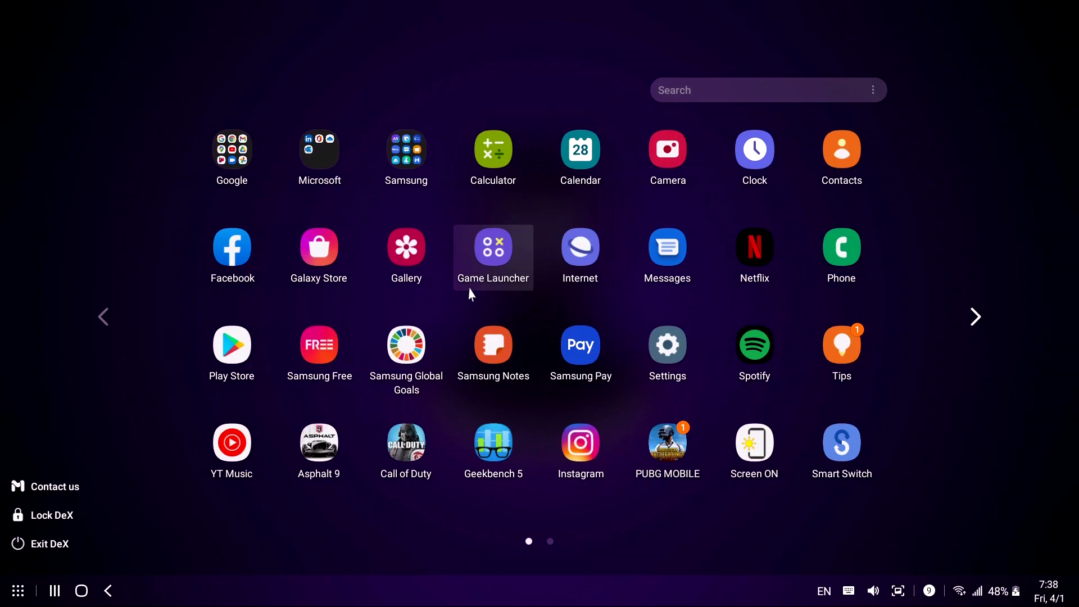
{"action": "mouse_move", "coordinate": [276, 7]}
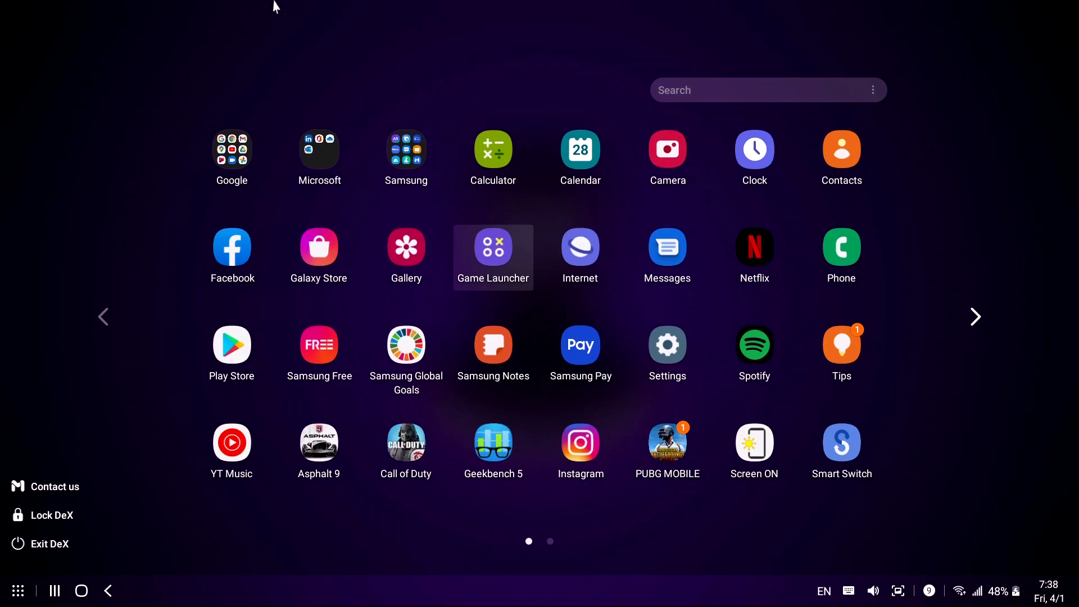
{"action": "mouse_move", "coordinate": [848, 229]}
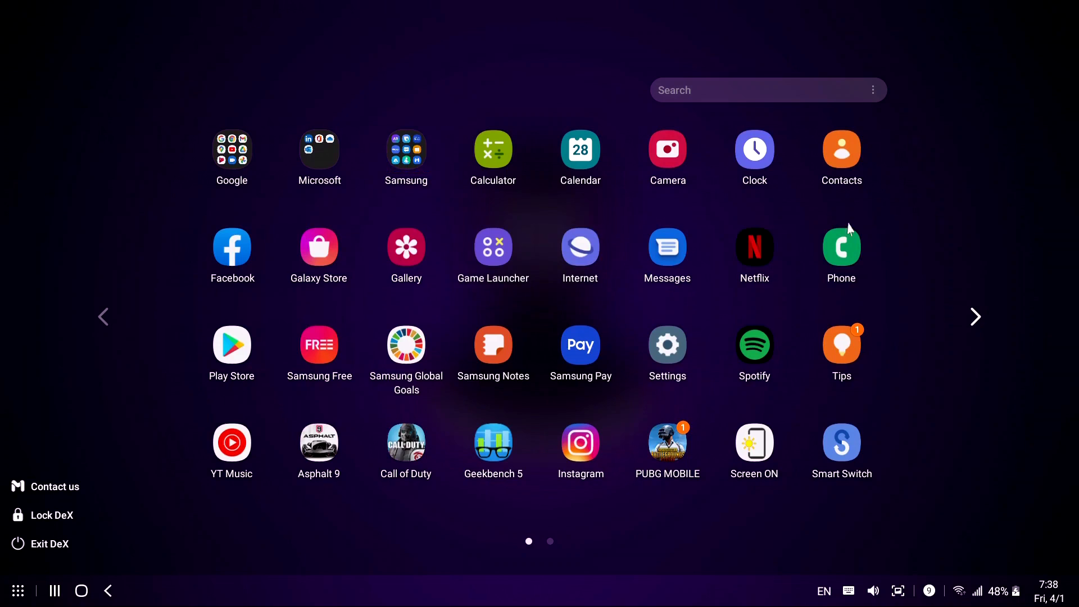
{"action": "mouse_move", "coordinate": [81, 590]}
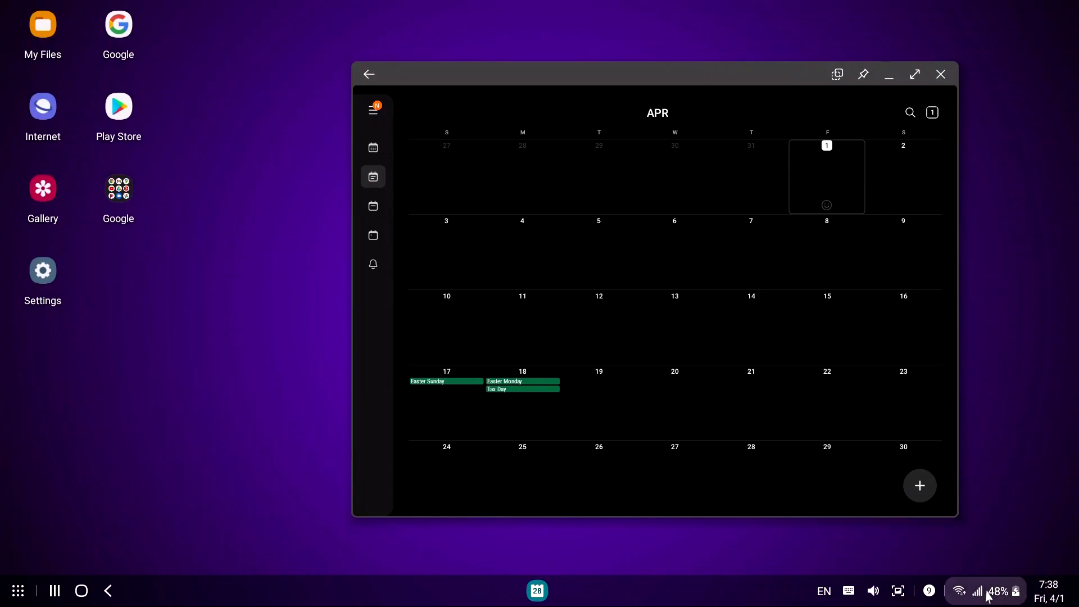
- Check Quick Settings and the volume control, then close the Calendar window
{"action": "left_click", "coordinate": [986, 590]}
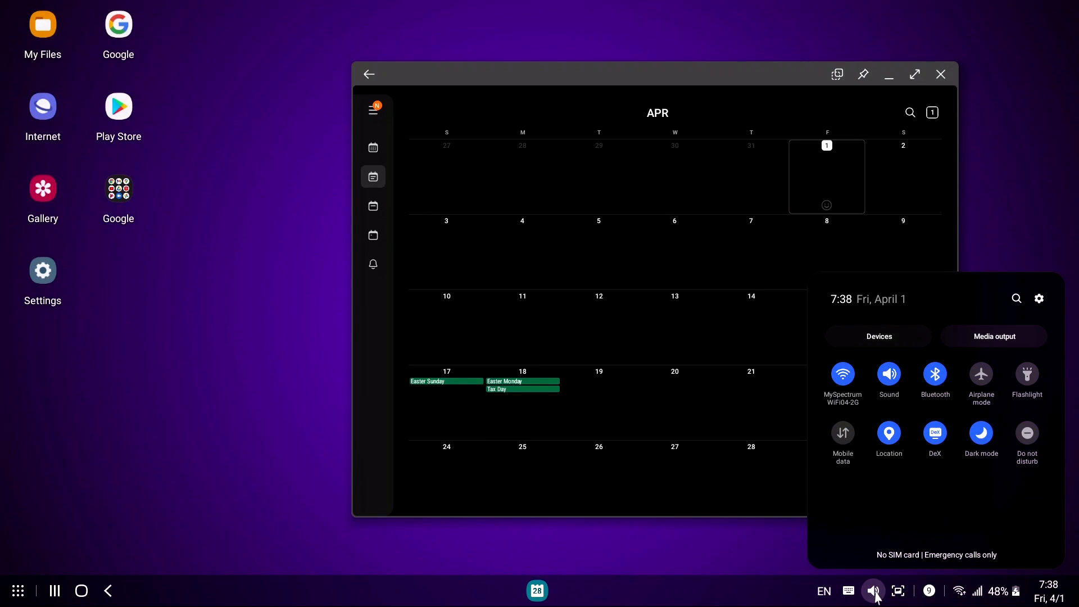
{"action": "left_click", "coordinate": [873, 590]}
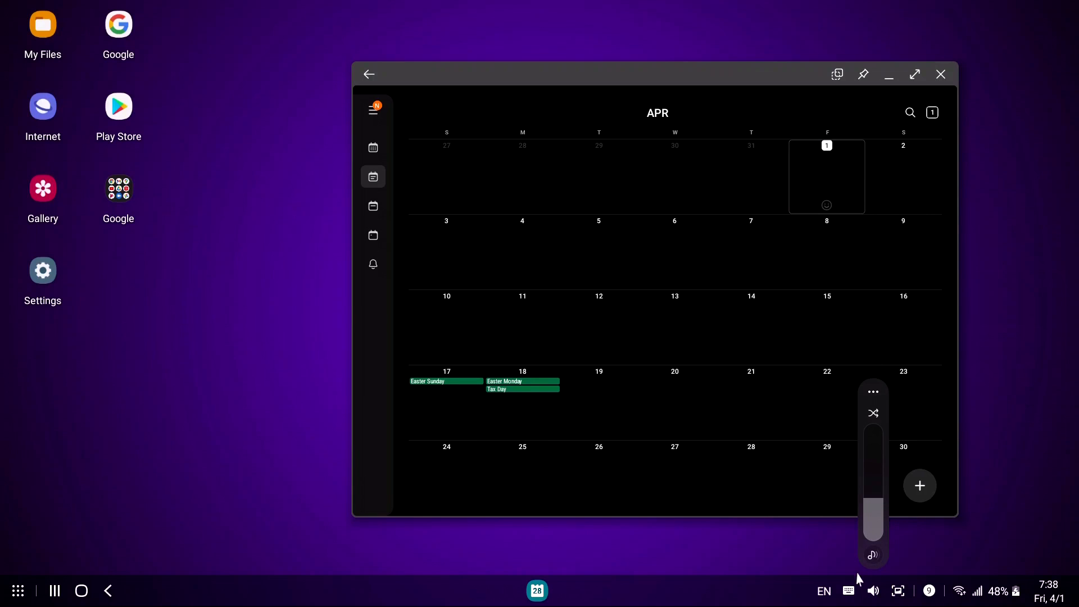
{"action": "left_click", "coordinate": [940, 74]}
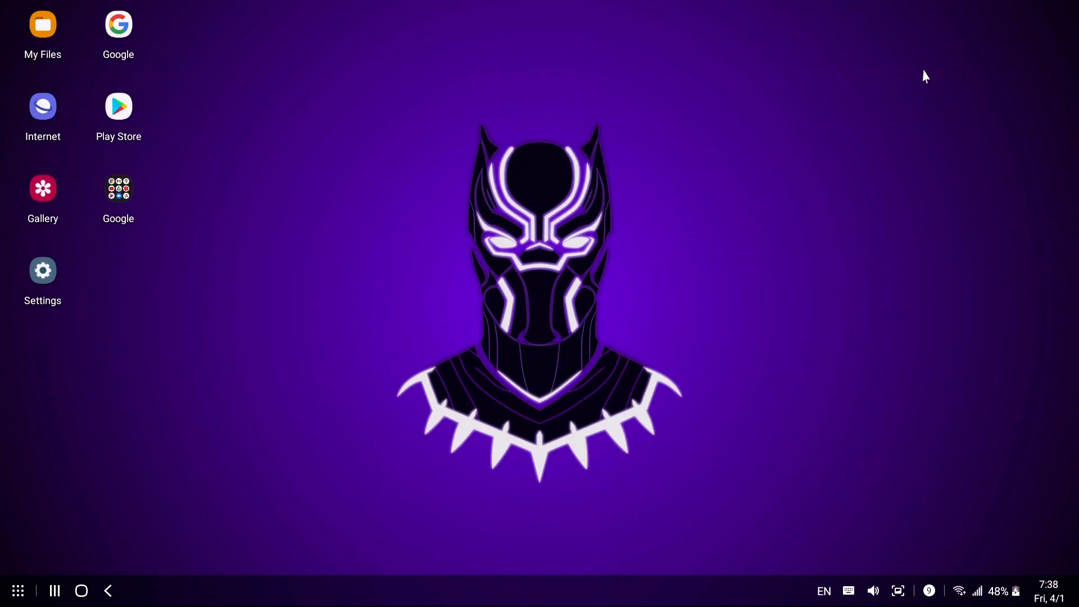
- Launch Subway Surfers from the second page of the Apps drawer
{"action": "left_click", "coordinate": [18, 590]}
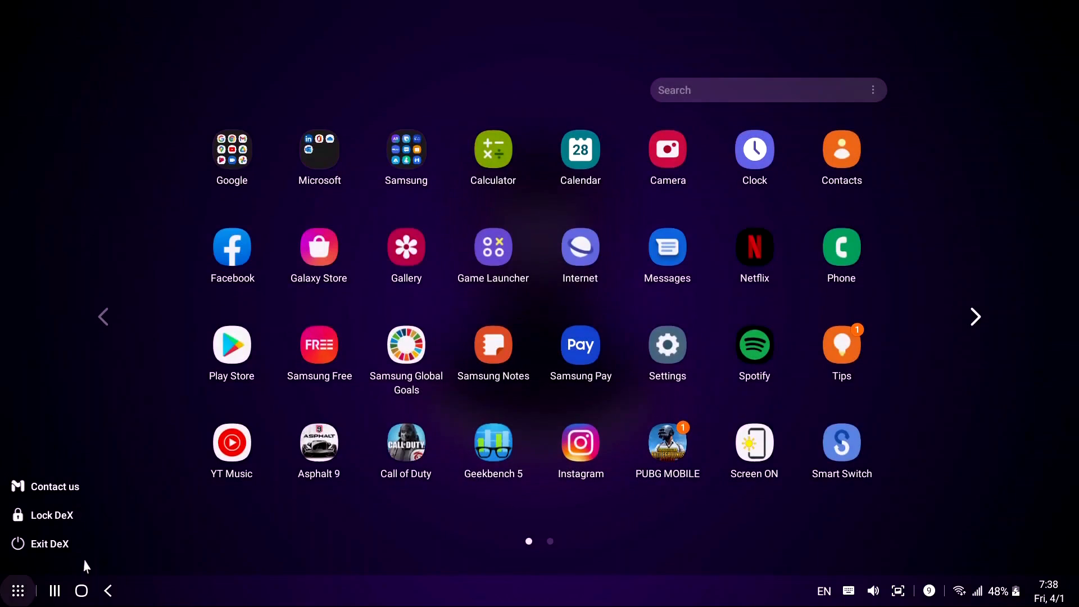
{"action": "left_click", "coordinate": [975, 317]}
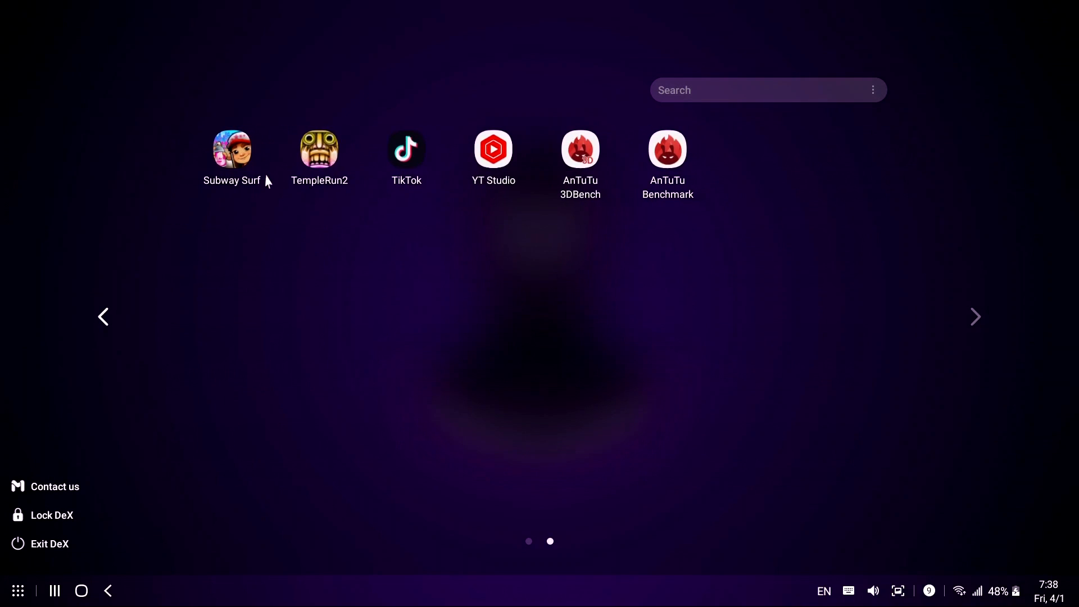
{"action": "left_click", "coordinate": [232, 148]}
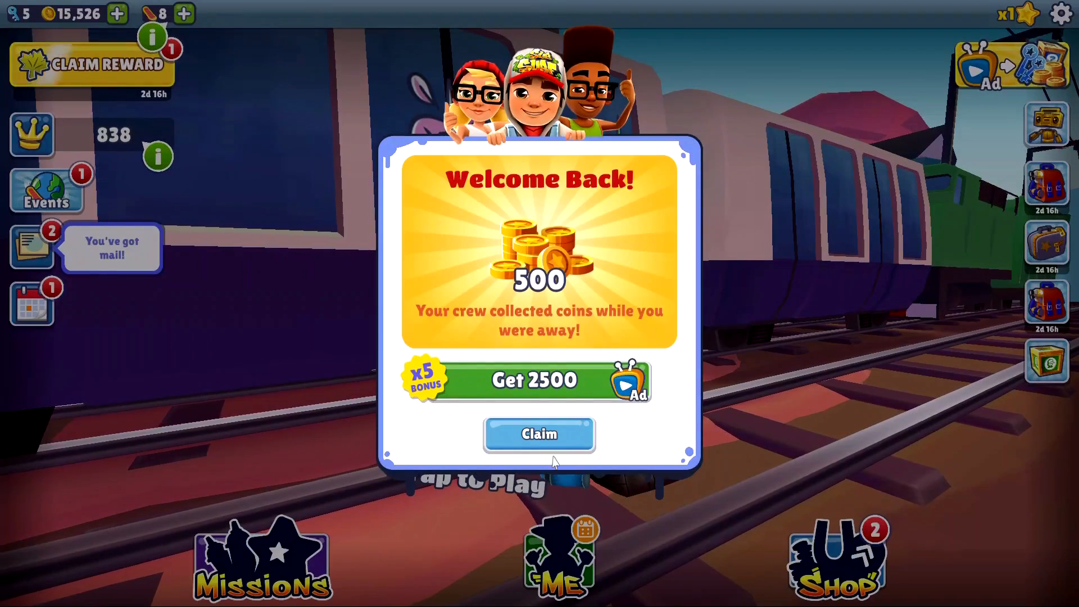
- Claim the 500 welcome-back coins and start a run that ends at 779 points, 65 coins
{"action": "left_click", "coordinate": [538, 433]}
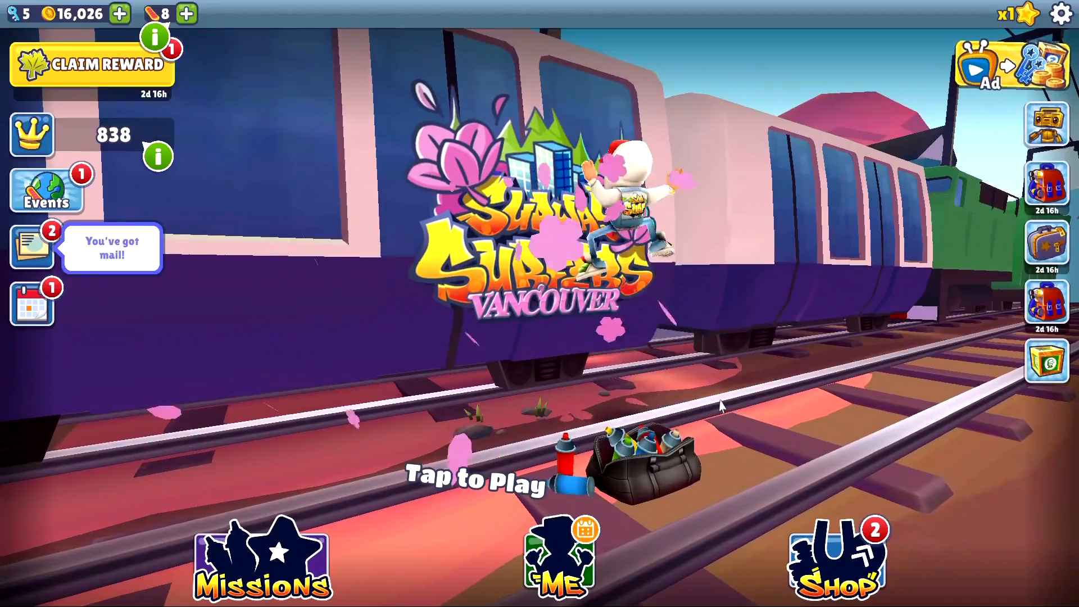
{"action": "left_click", "coordinate": [473, 477]}
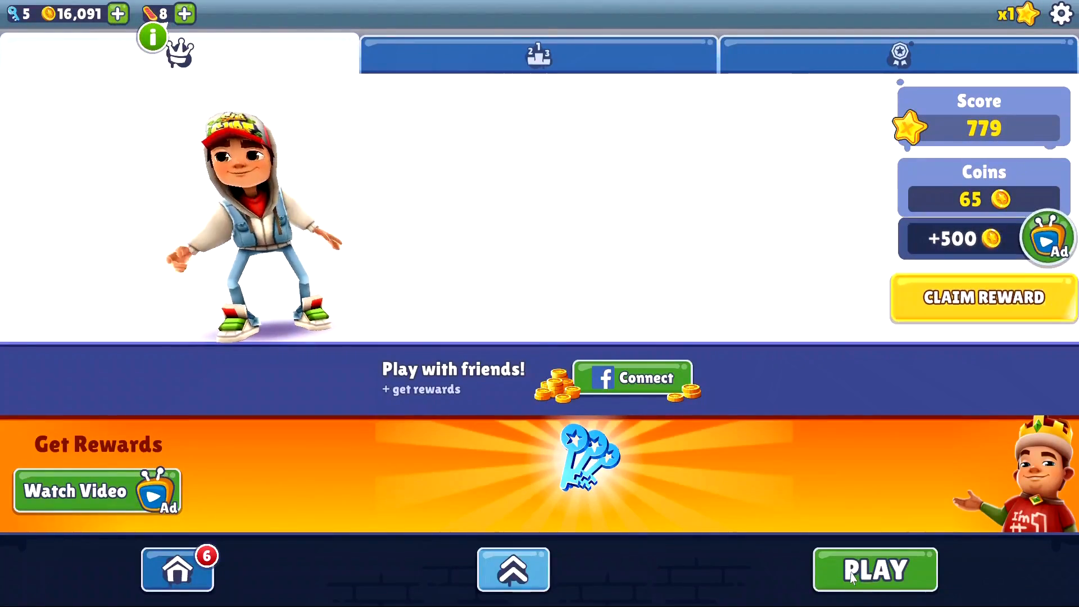
- Start another run, then quit it and confirm leaving
{"action": "left_click", "coordinate": [874, 569]}
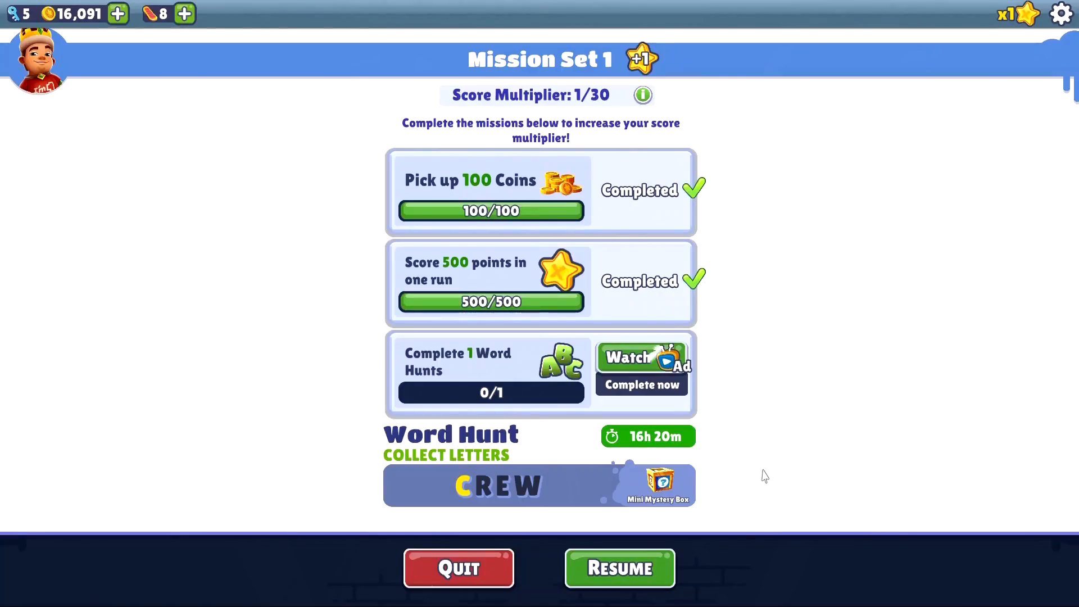
{"action": "left_click", "coordinate": [459, 569]}
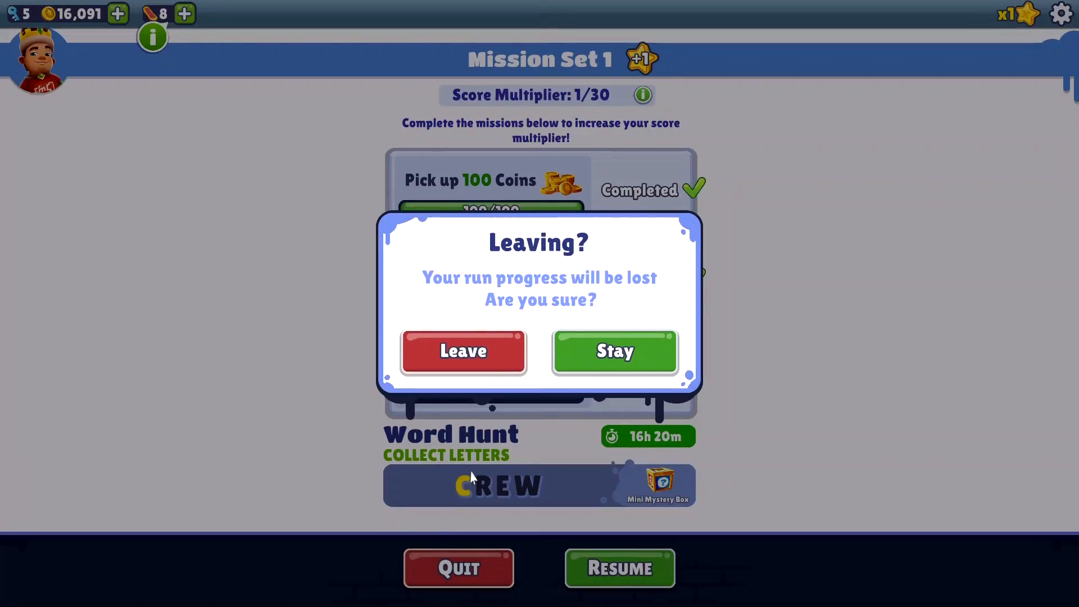
{"action": "left_click", "coordinate": [462, 351]}
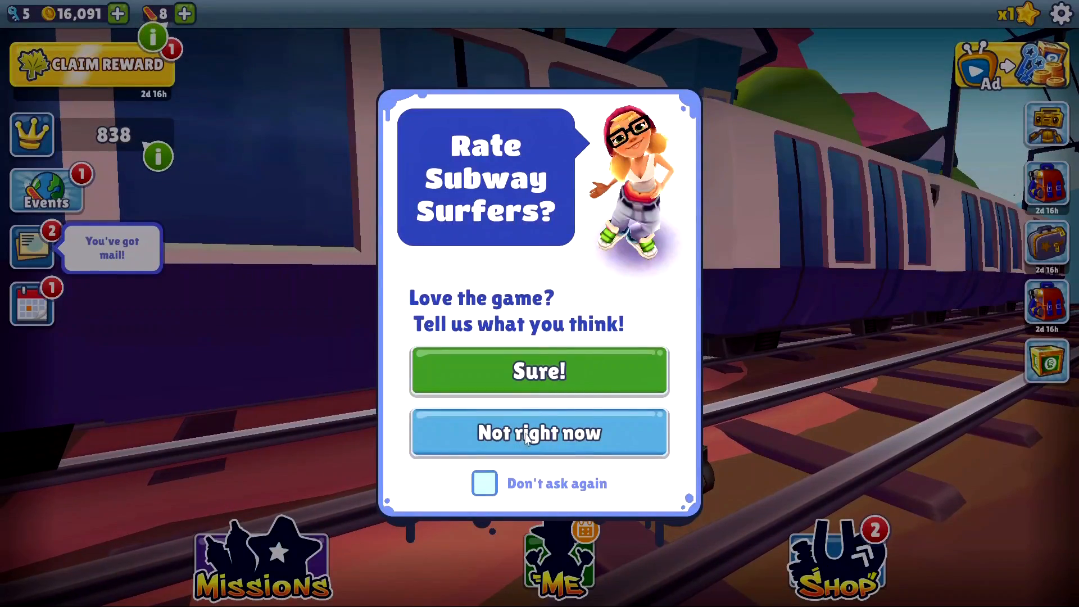
- Decline the rating request with 'Not right now' and confirm quitting the game
{"action": "left_click", "coordinate": [538, 433]}
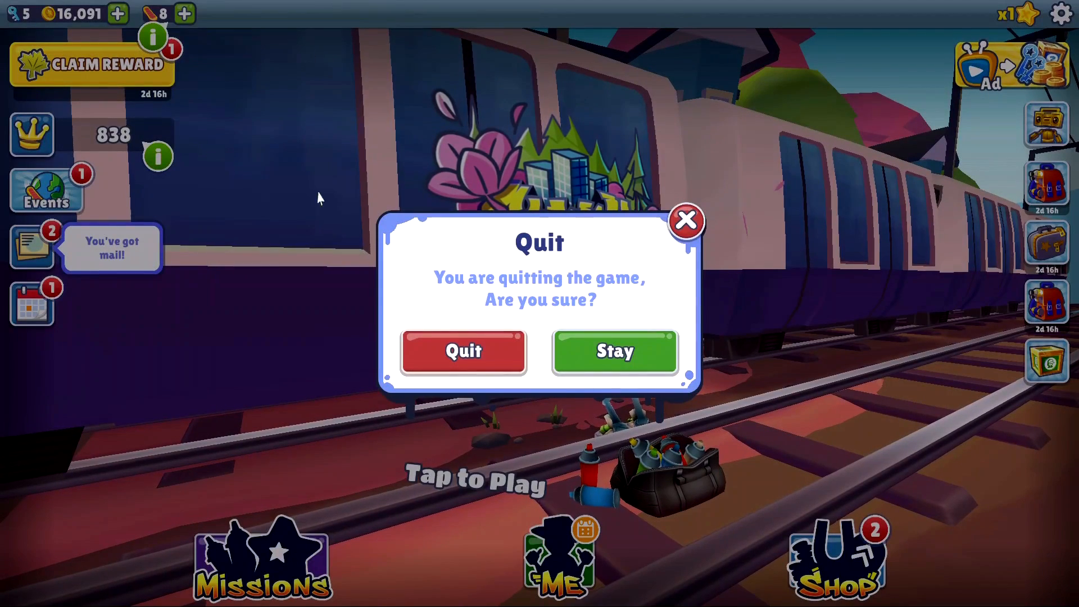
{"action": "left_click", "coordinate": [462, 351]}
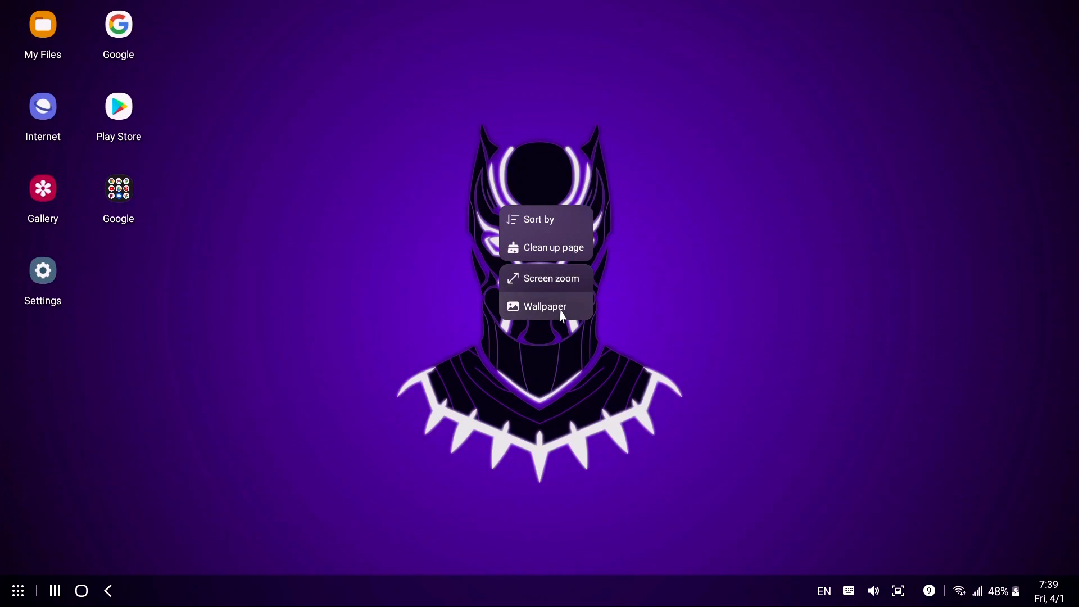
- Choose Wallpaper from the desktop menu, keeping the Black Panther wallpaper unchanged
{"action": "left_click", "coordinate": [544, 306]}
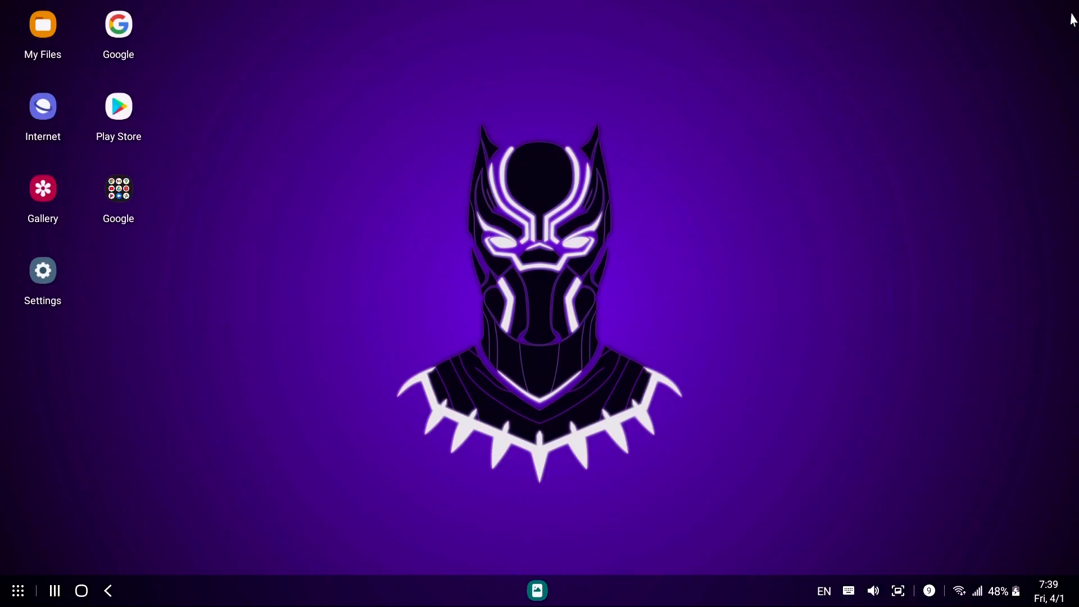
{"action": "mouse_move", "coordinate": [339, 154]}
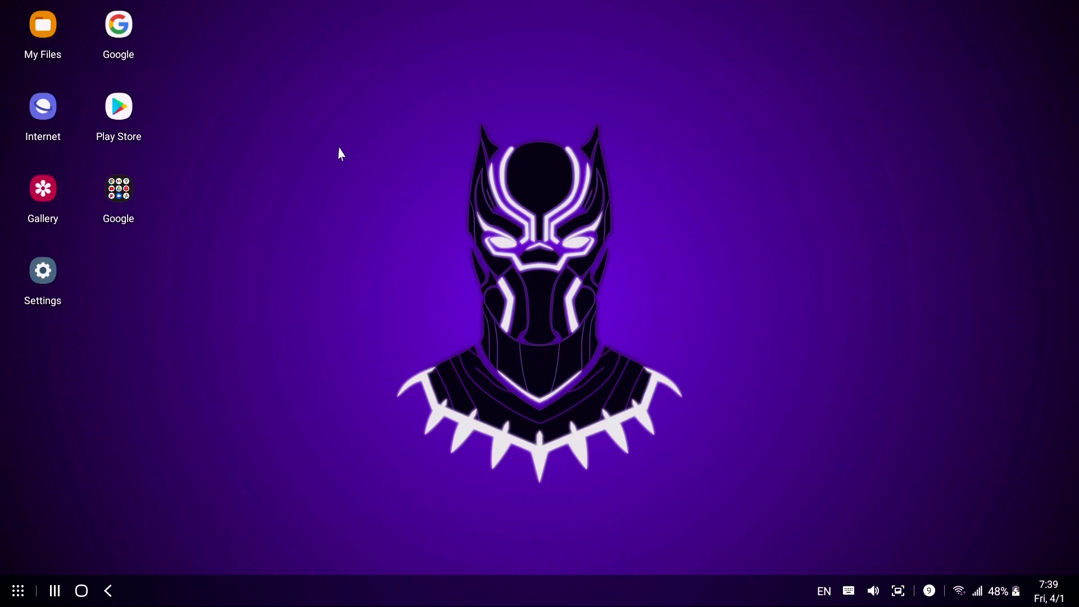
{"action": "mouse_move", "coordinate": [168, 182]}
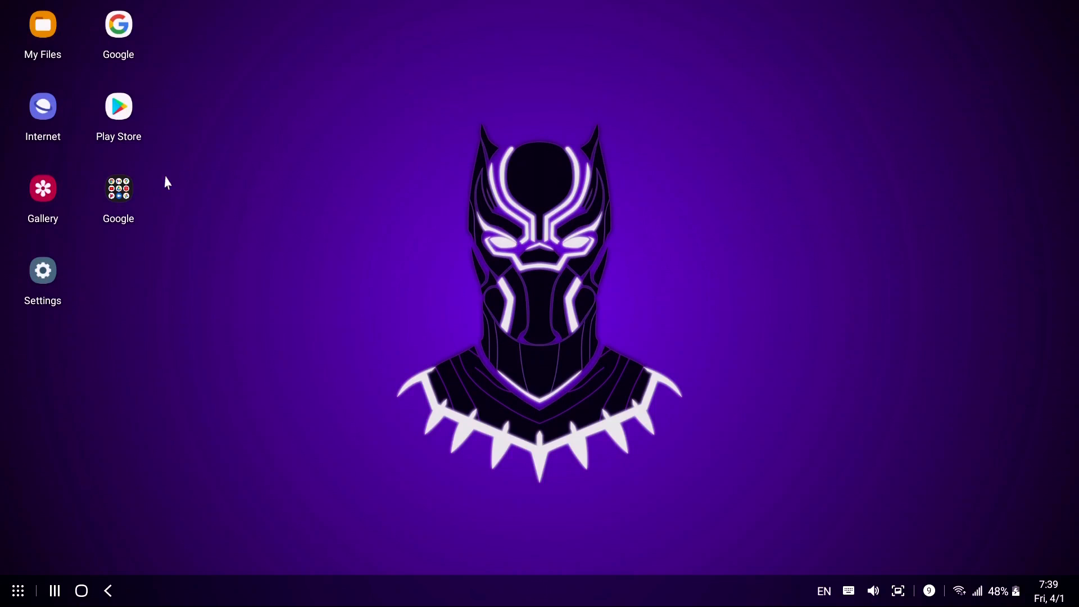